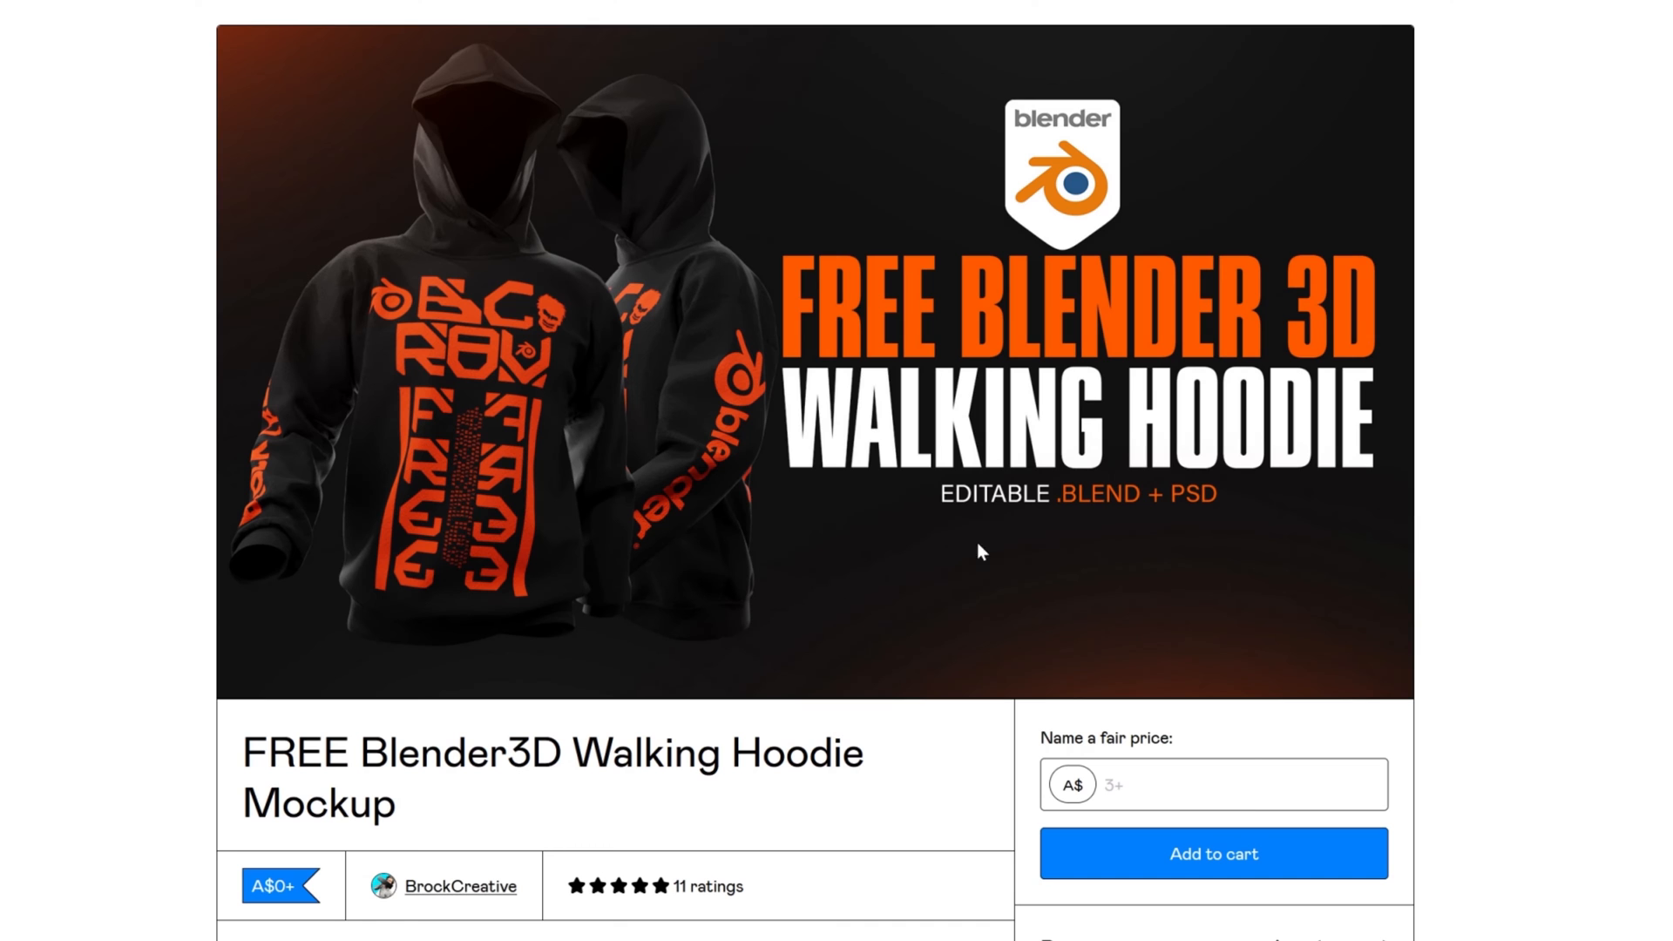
mouse_move(974, 486)
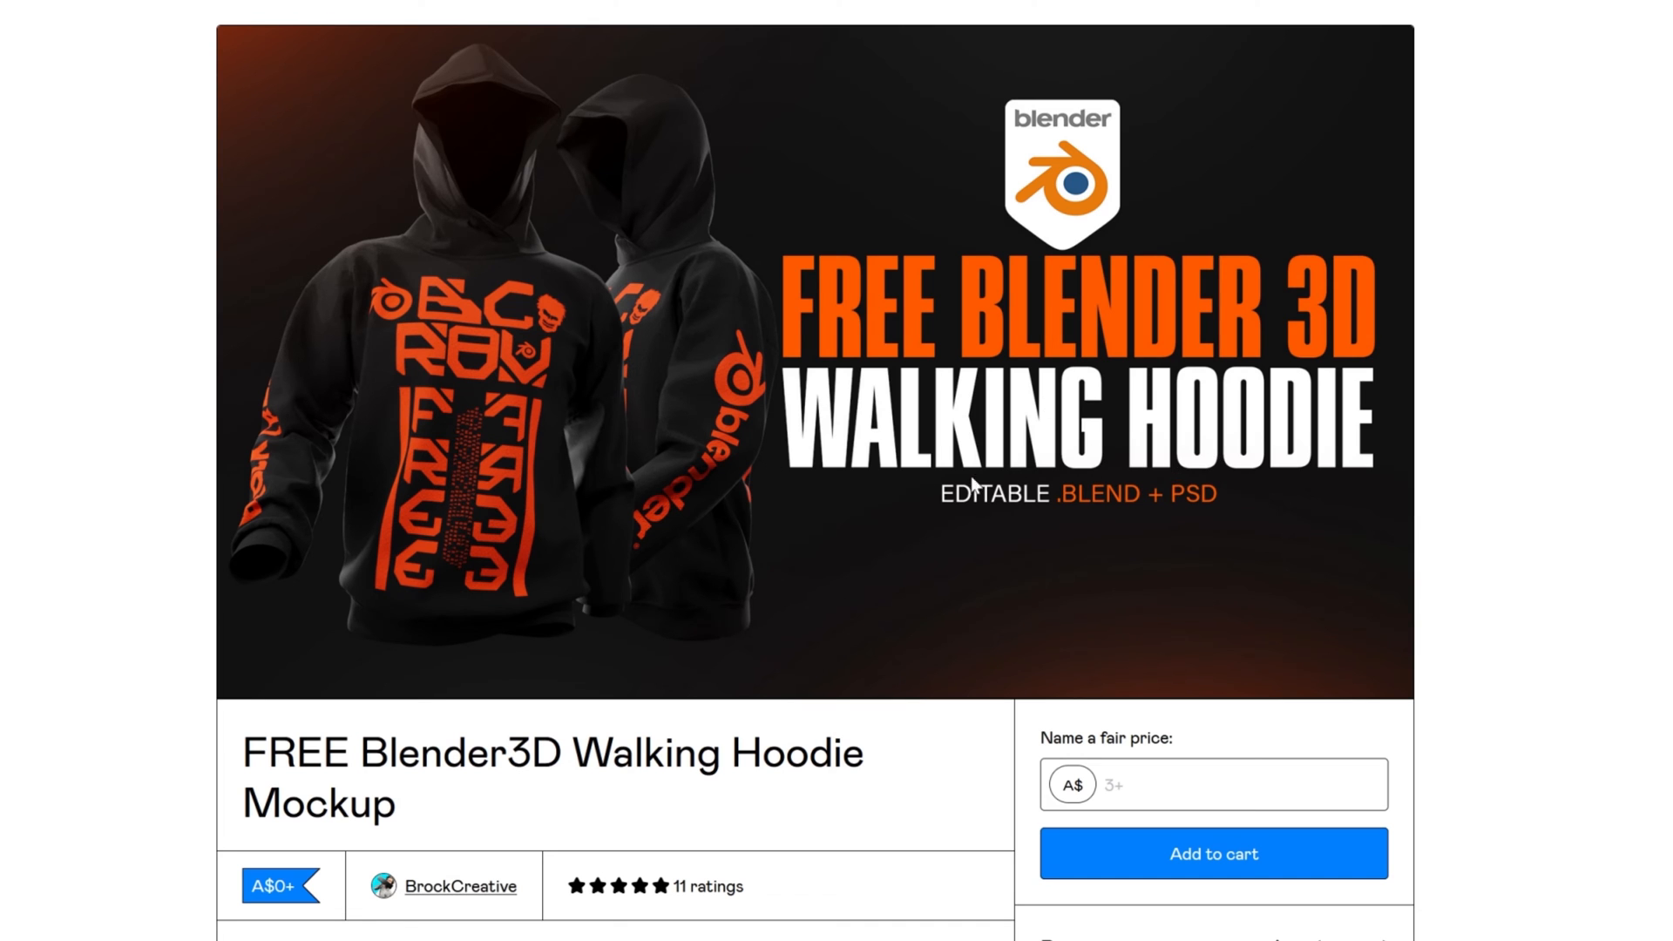
mouse_move(954, 502)
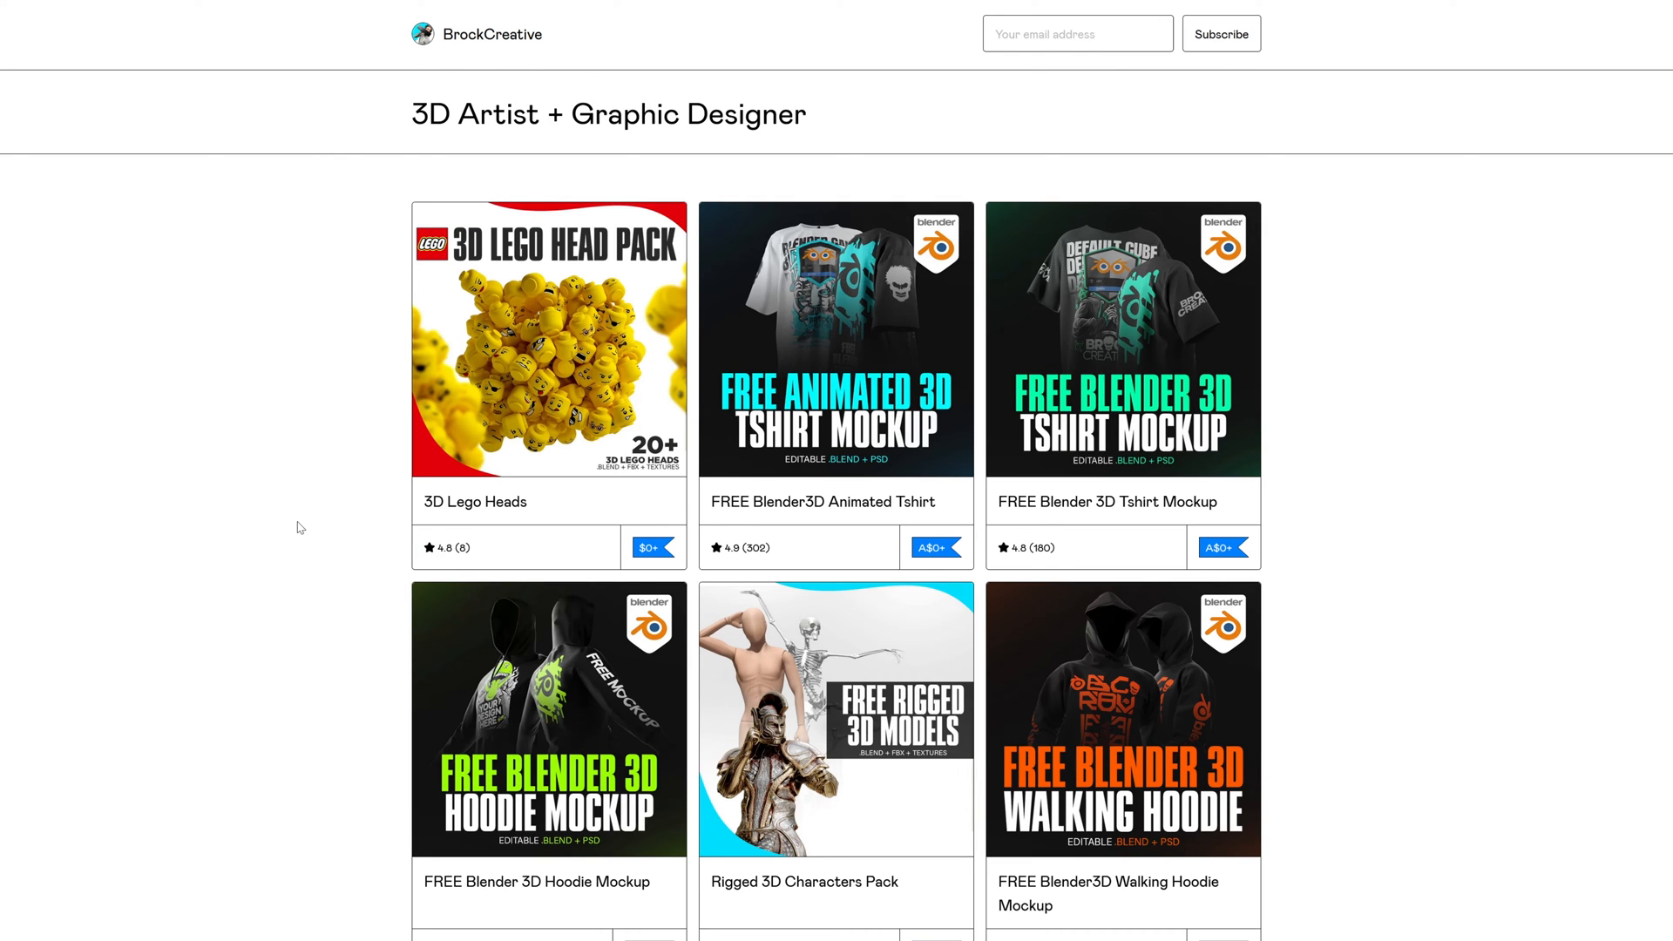
mouse_move(681, 144)
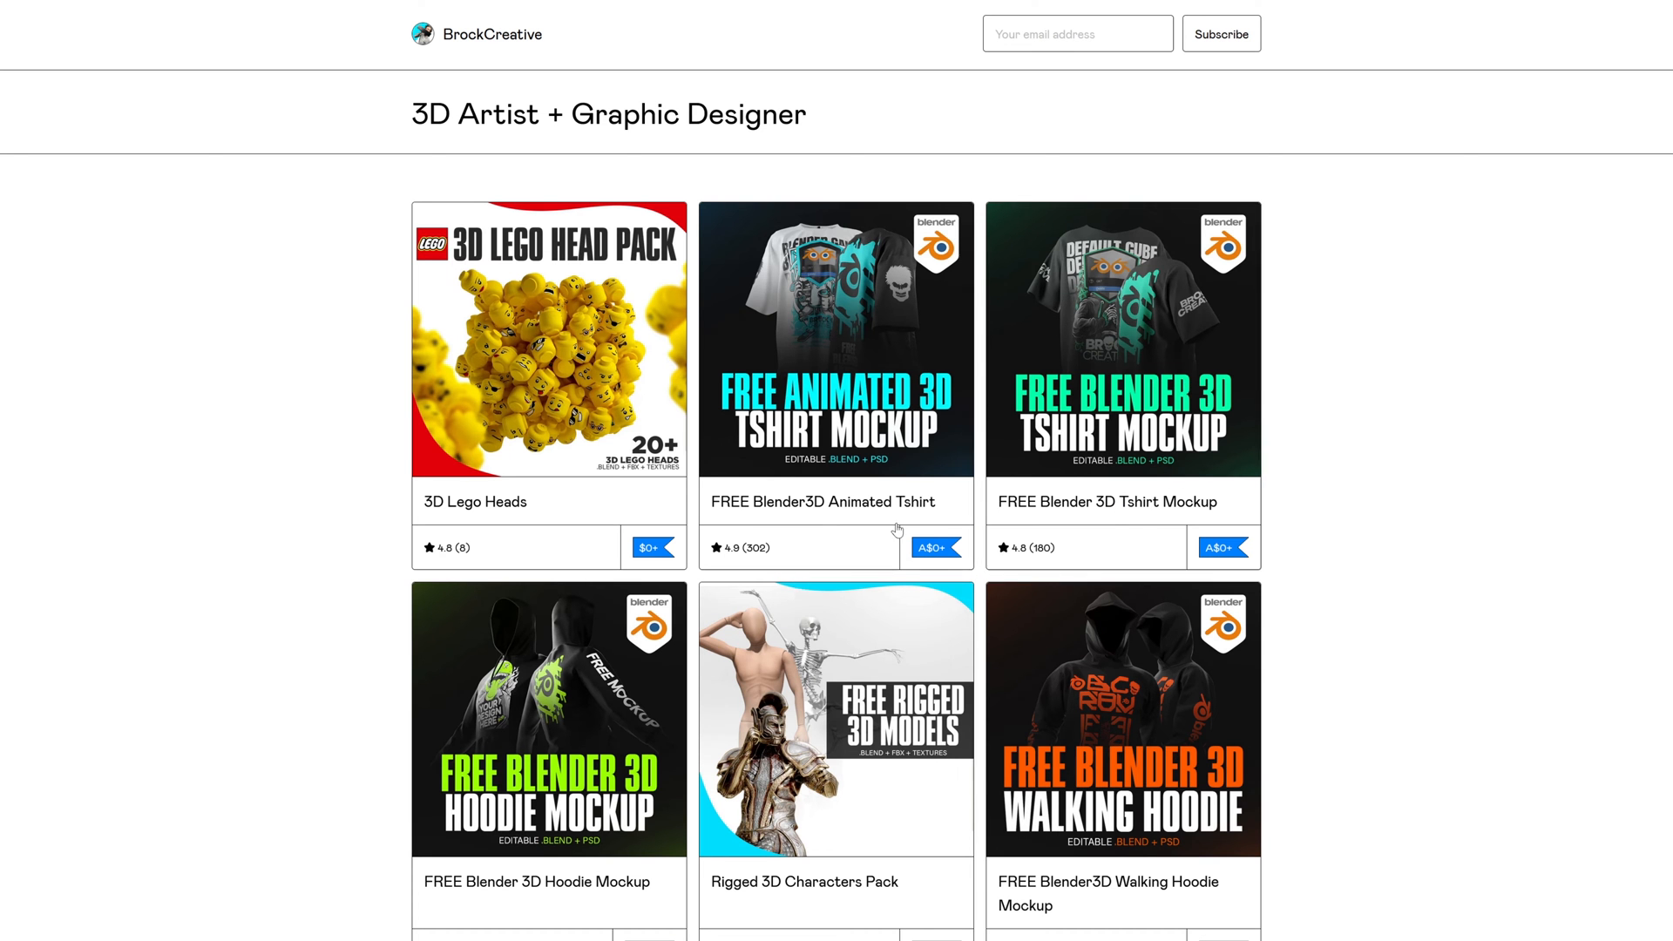
Scroll the BrockCreative store page down to the Walking Hoodie Mockup card
scroll(down, 3)
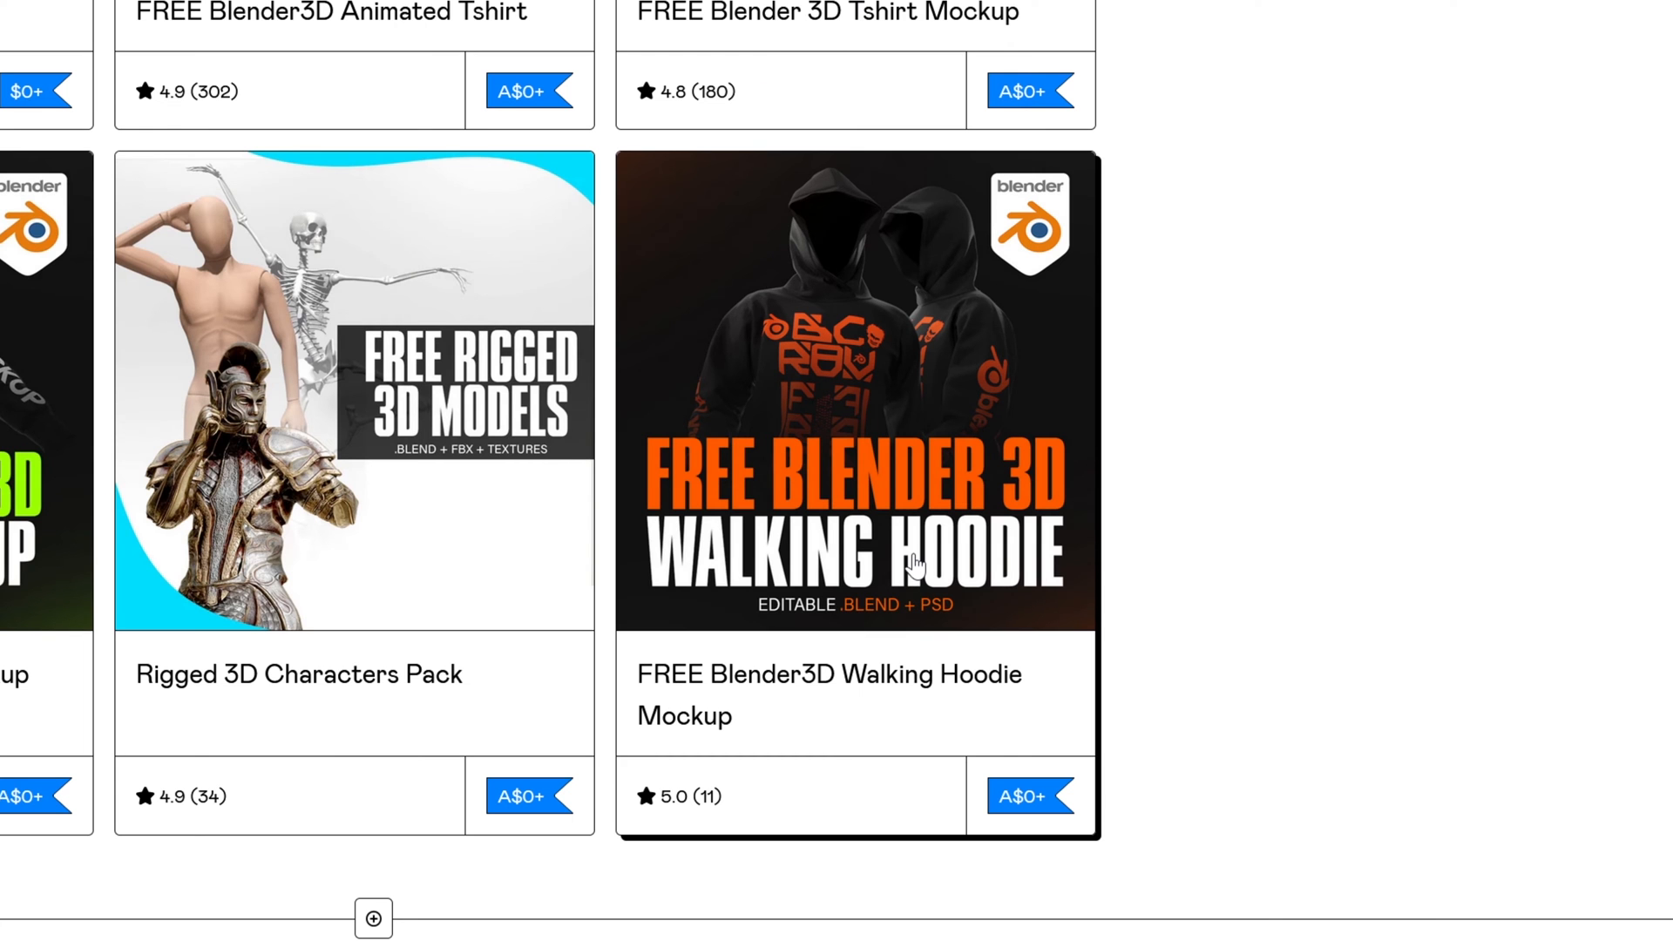
Claim the Walking Hoodie Mockup on Gumroad at a fair price of 0
click(856, 388)
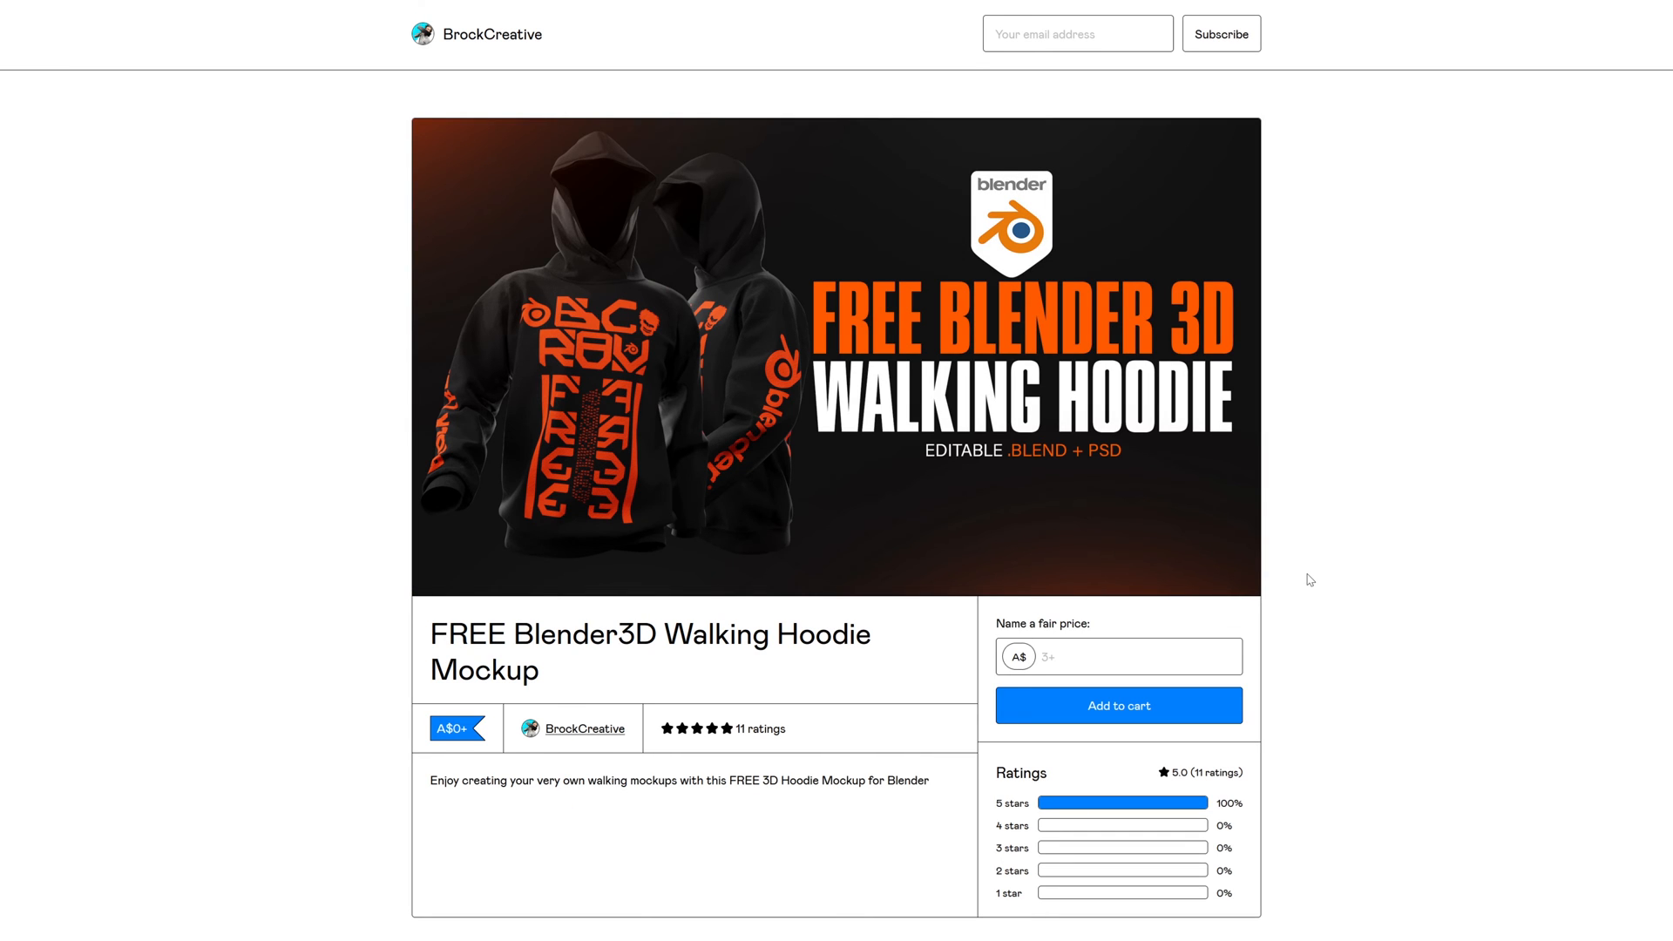
click(1141, 657)
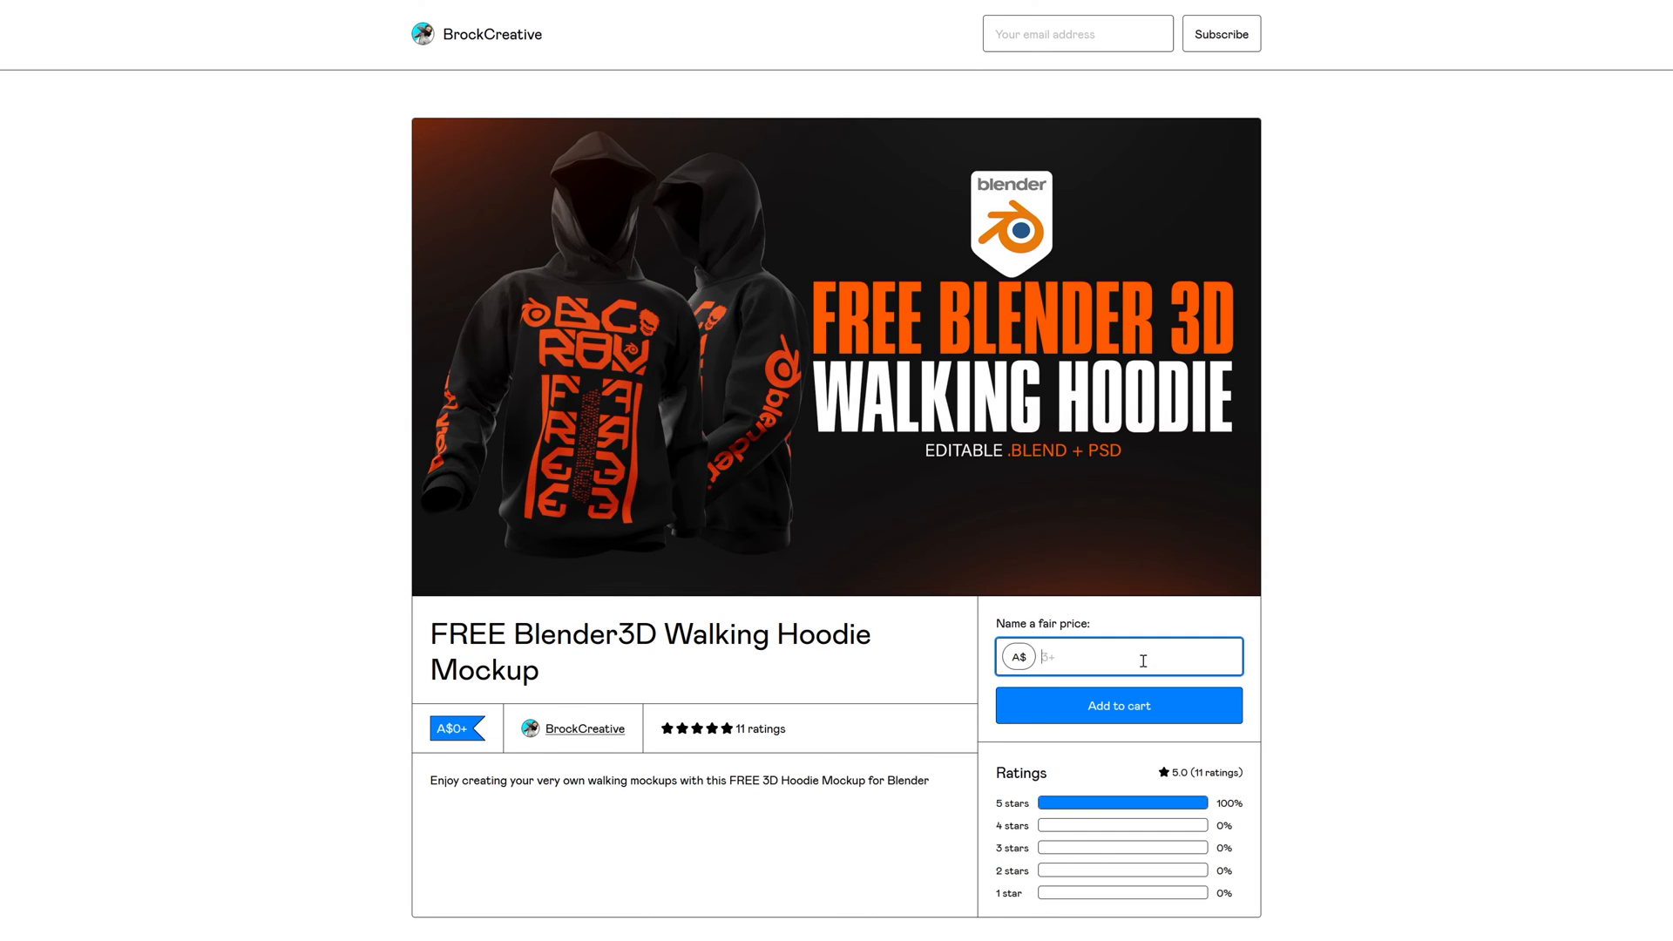
text(0)
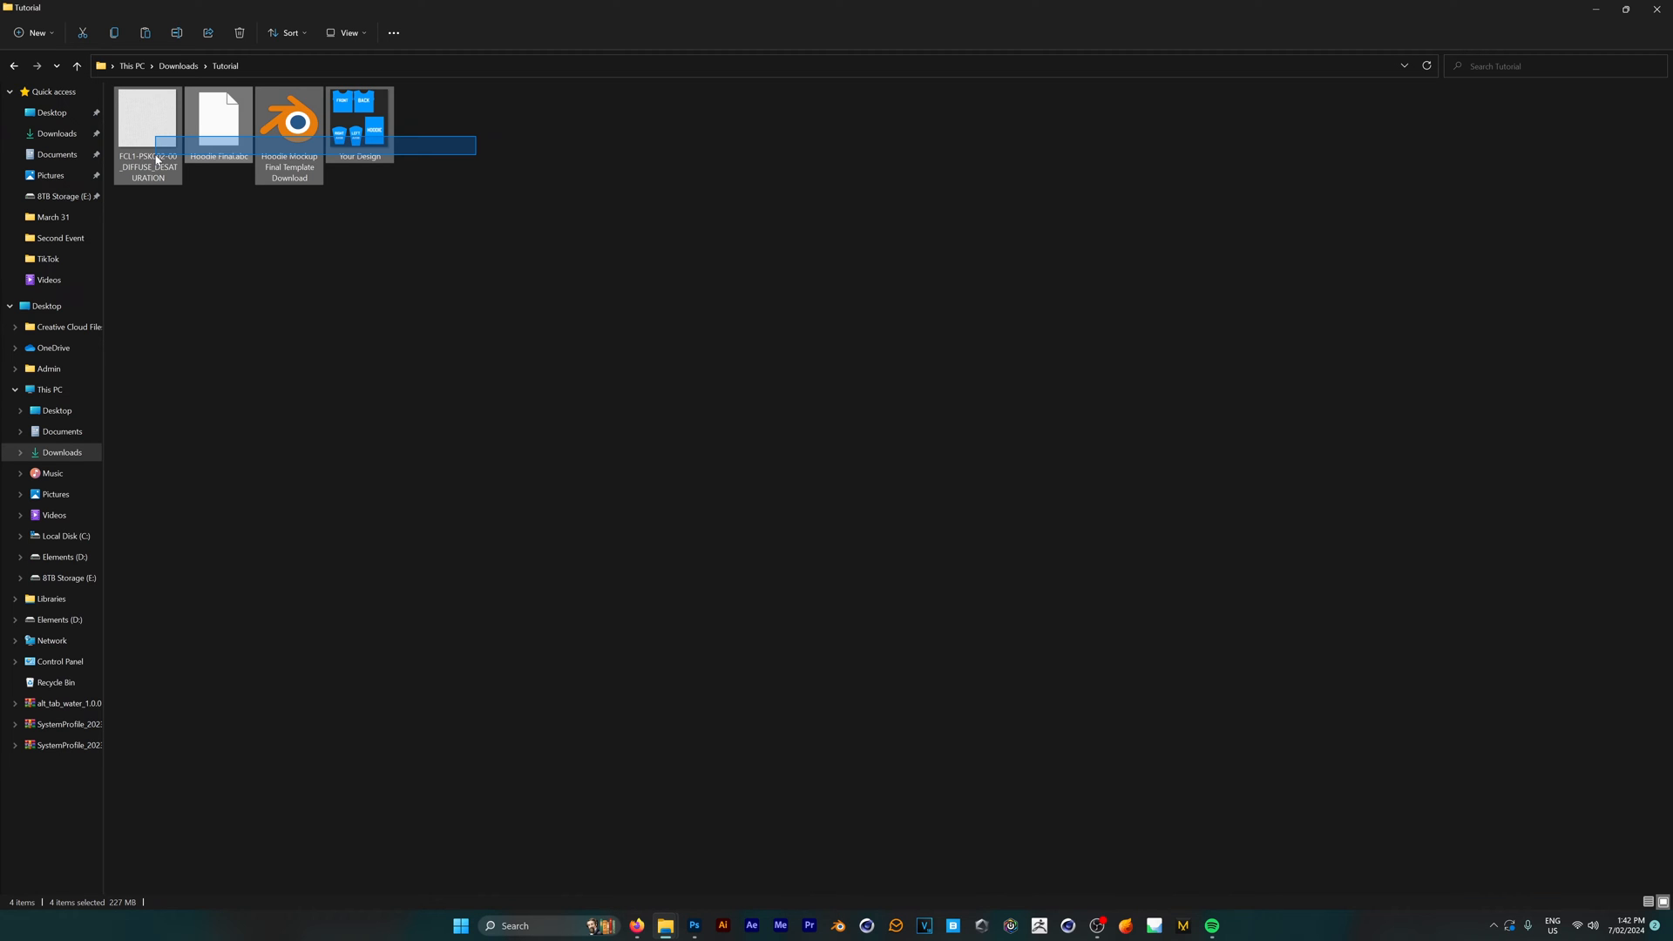
Load Hoodie Mockup Final Template Download.blend from File Explorer into Blender
click(288, 120)
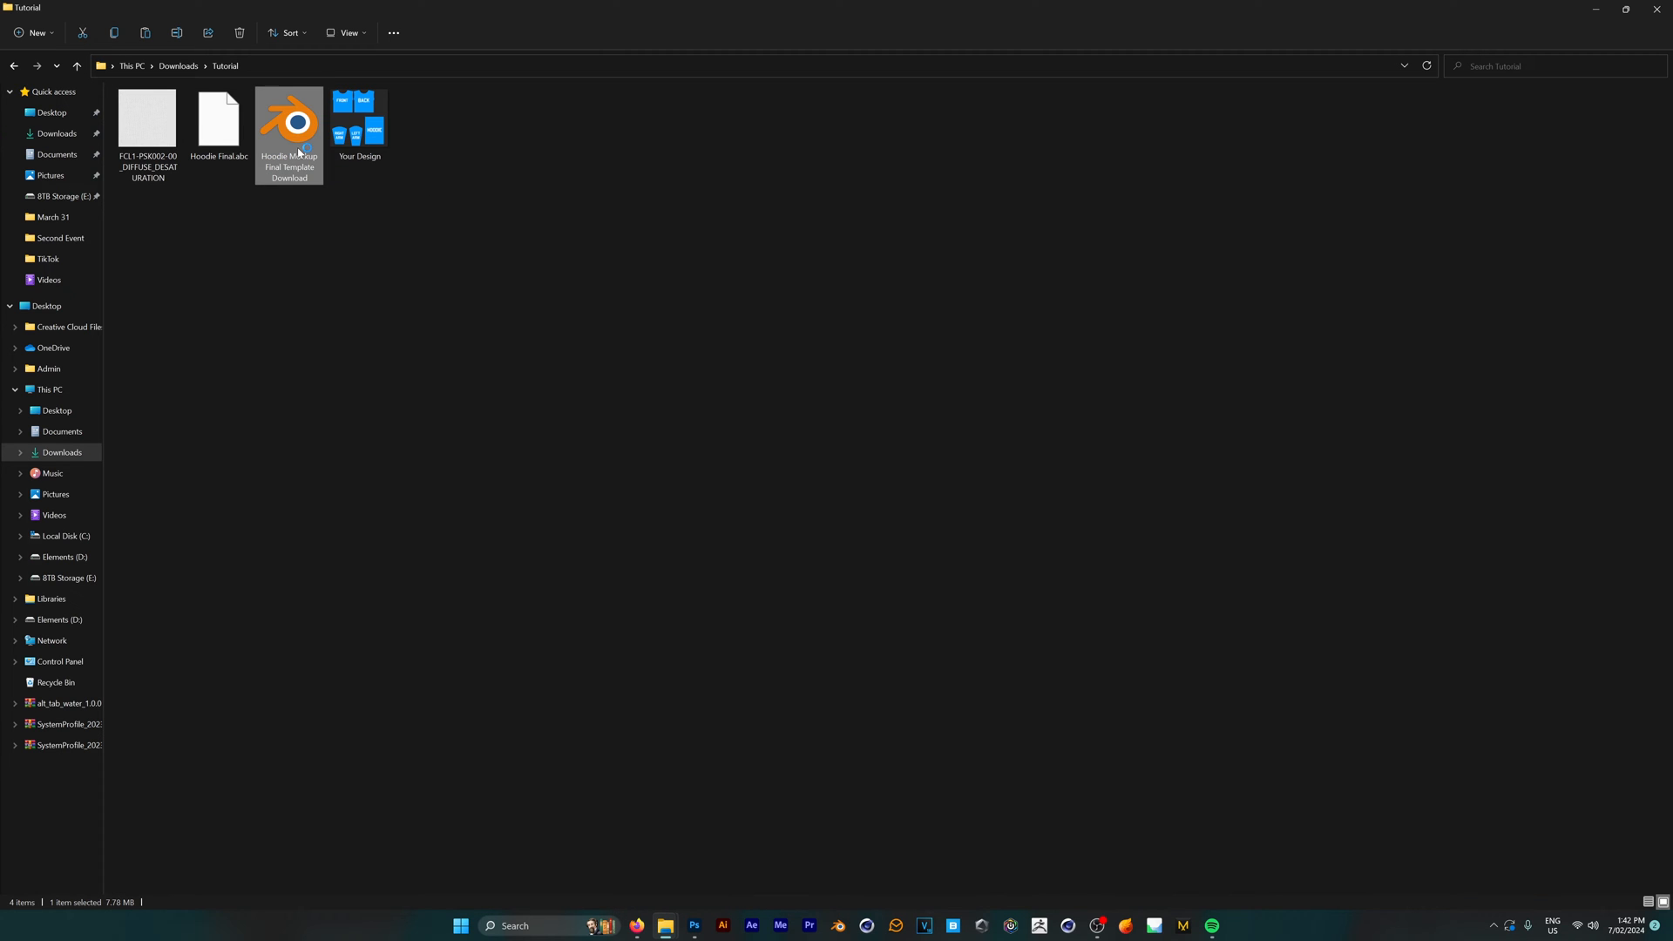
double_click(287, 120)
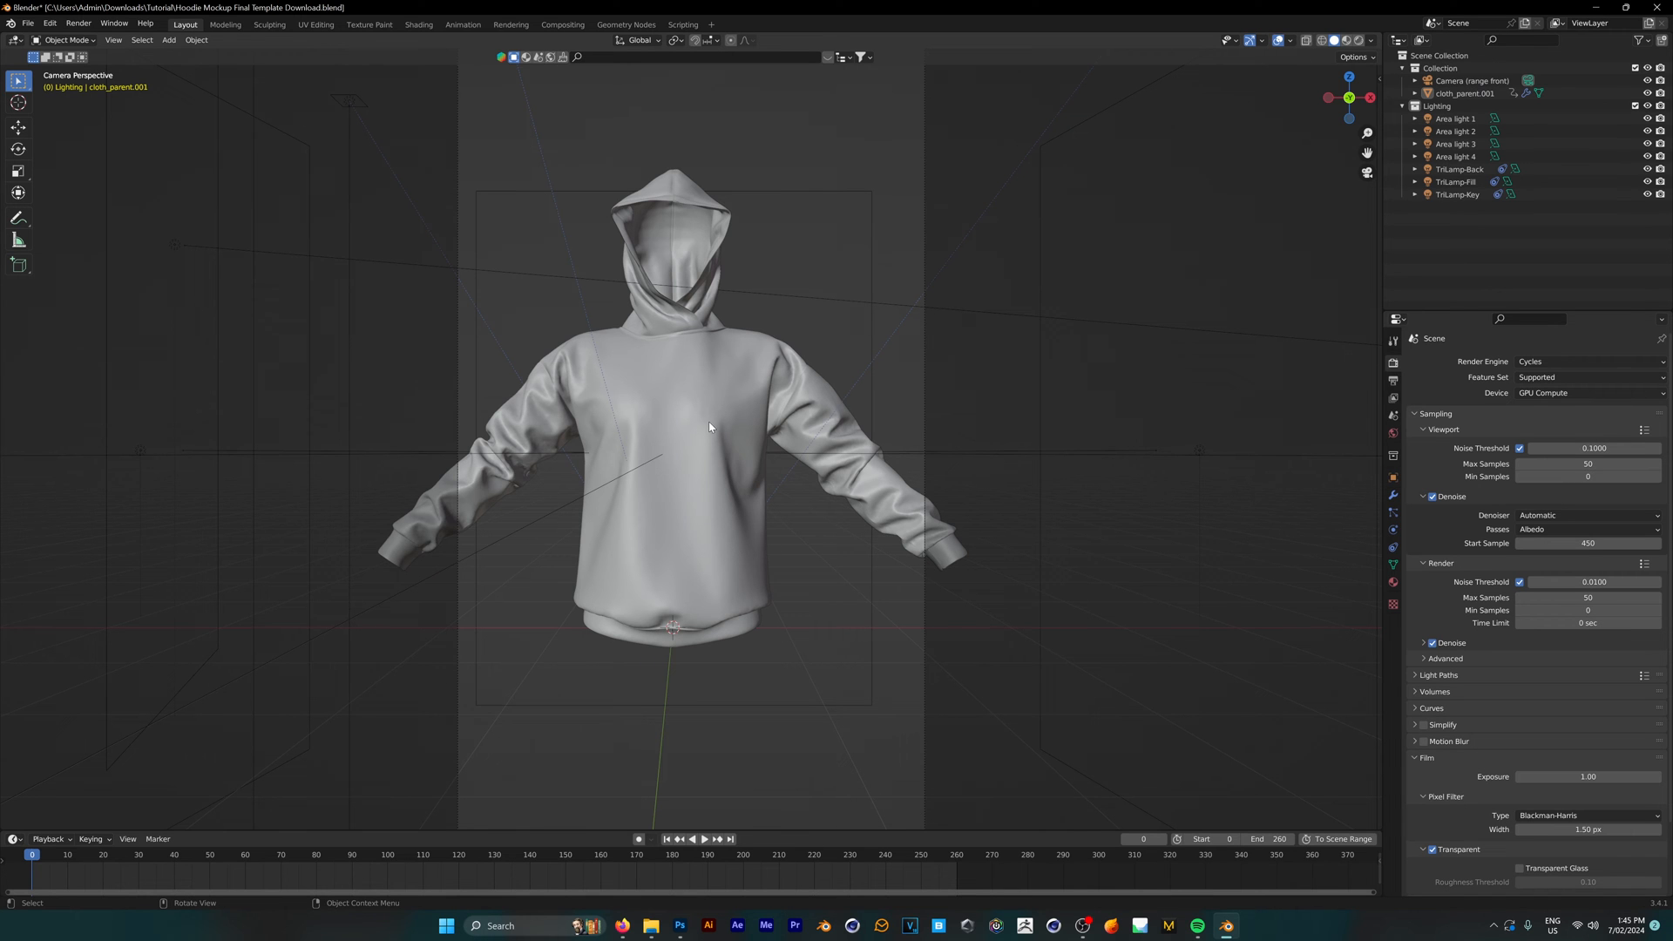
Select the cloth_parent.001 hoodie object in the viewport
click(672, 427)
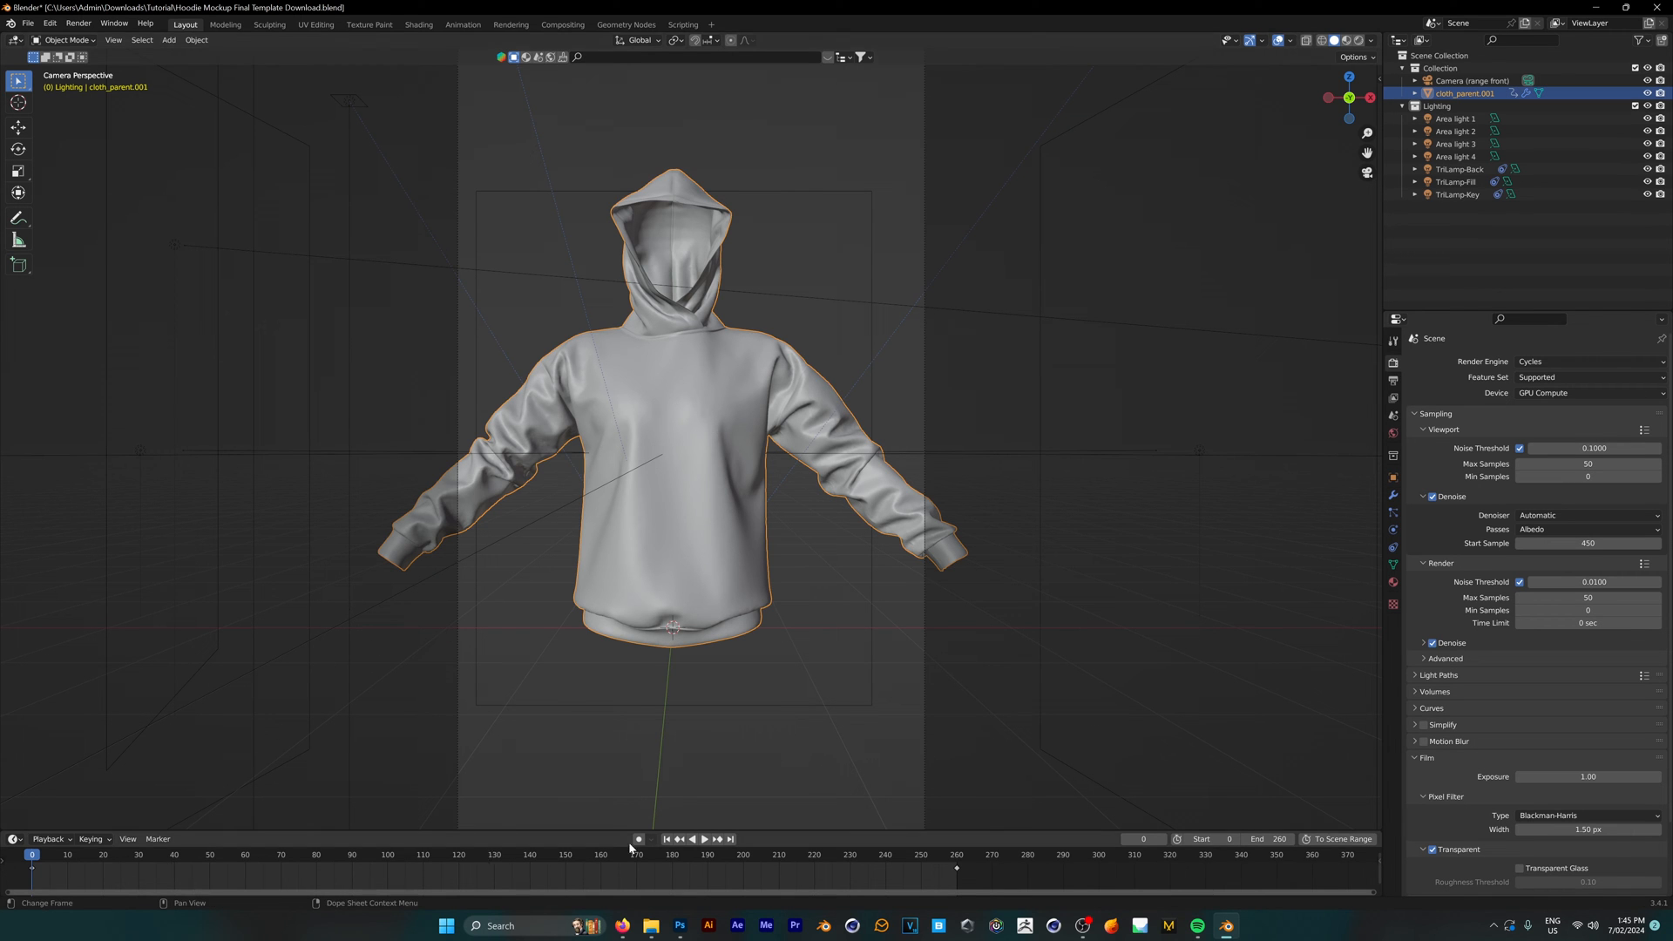
click(702, 838)
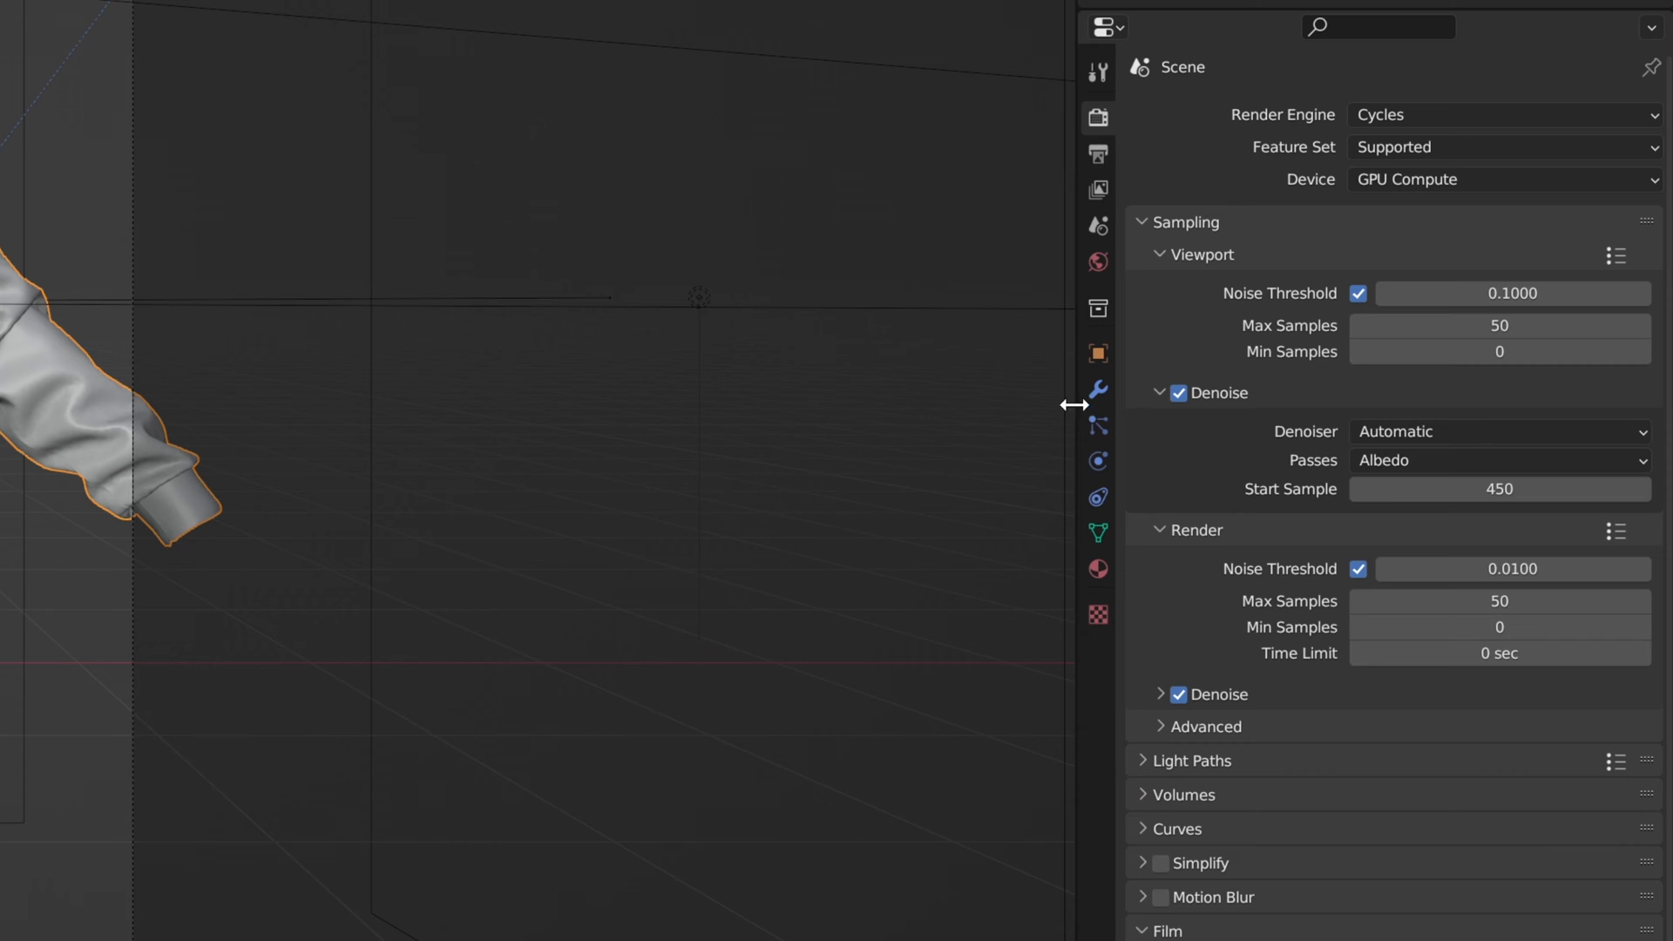
Point the hoodie's MeshSequenceCache file path to Hoodie Final.abc in Downloads\Tutorial
click(1098, 389)
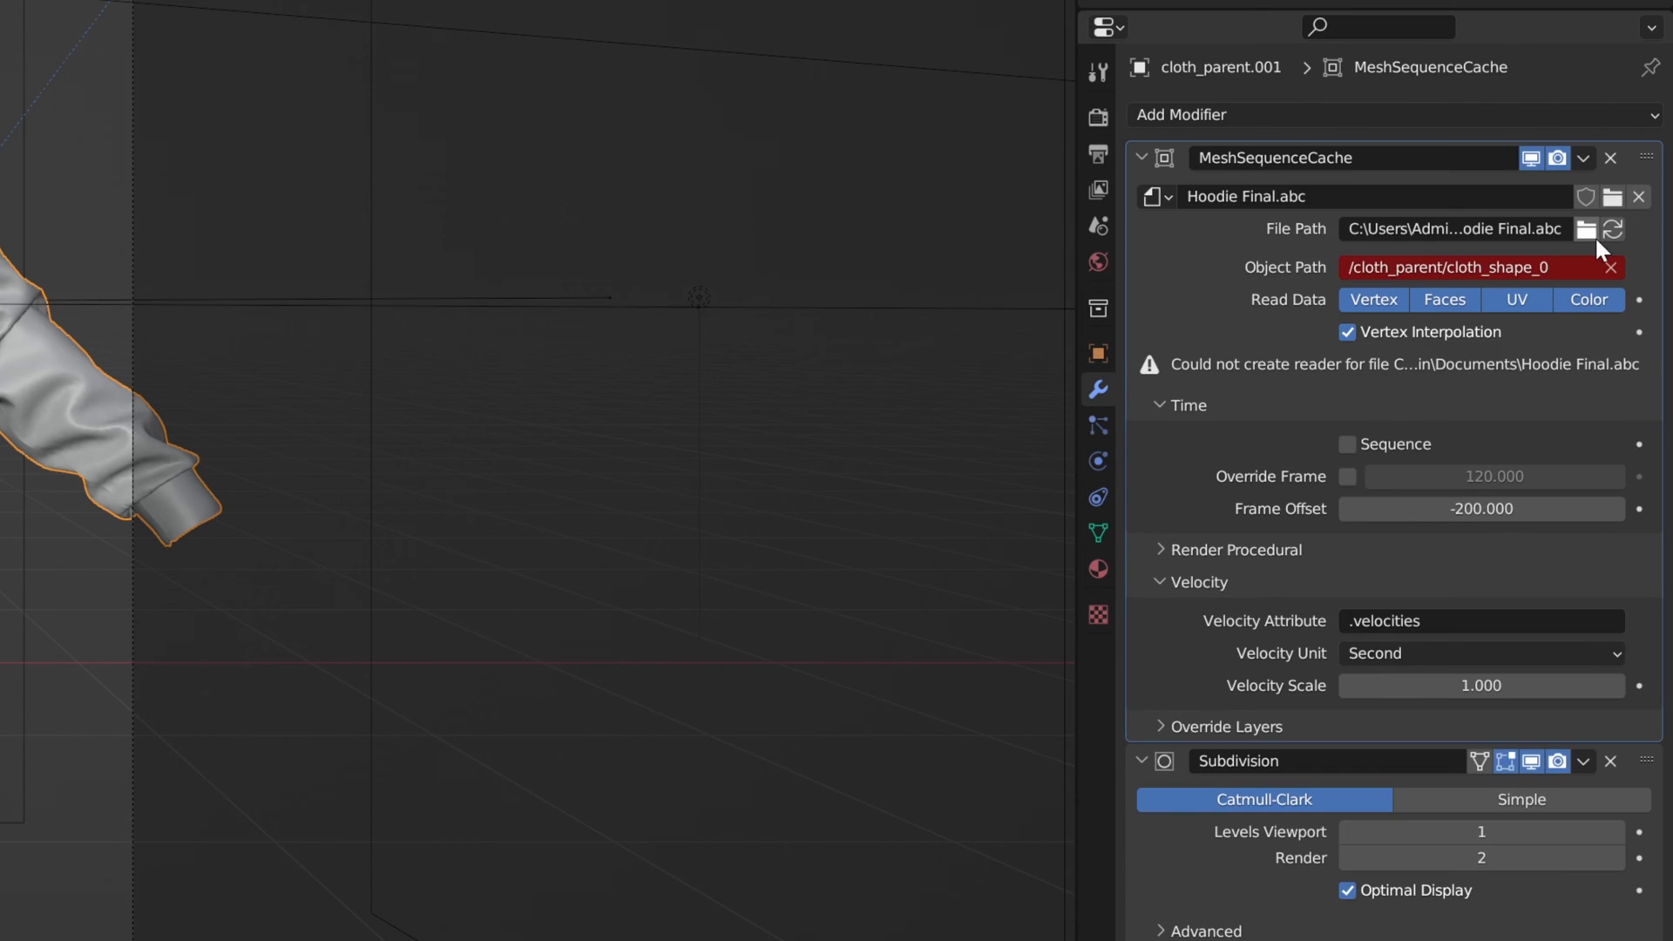
click(1585, 228)
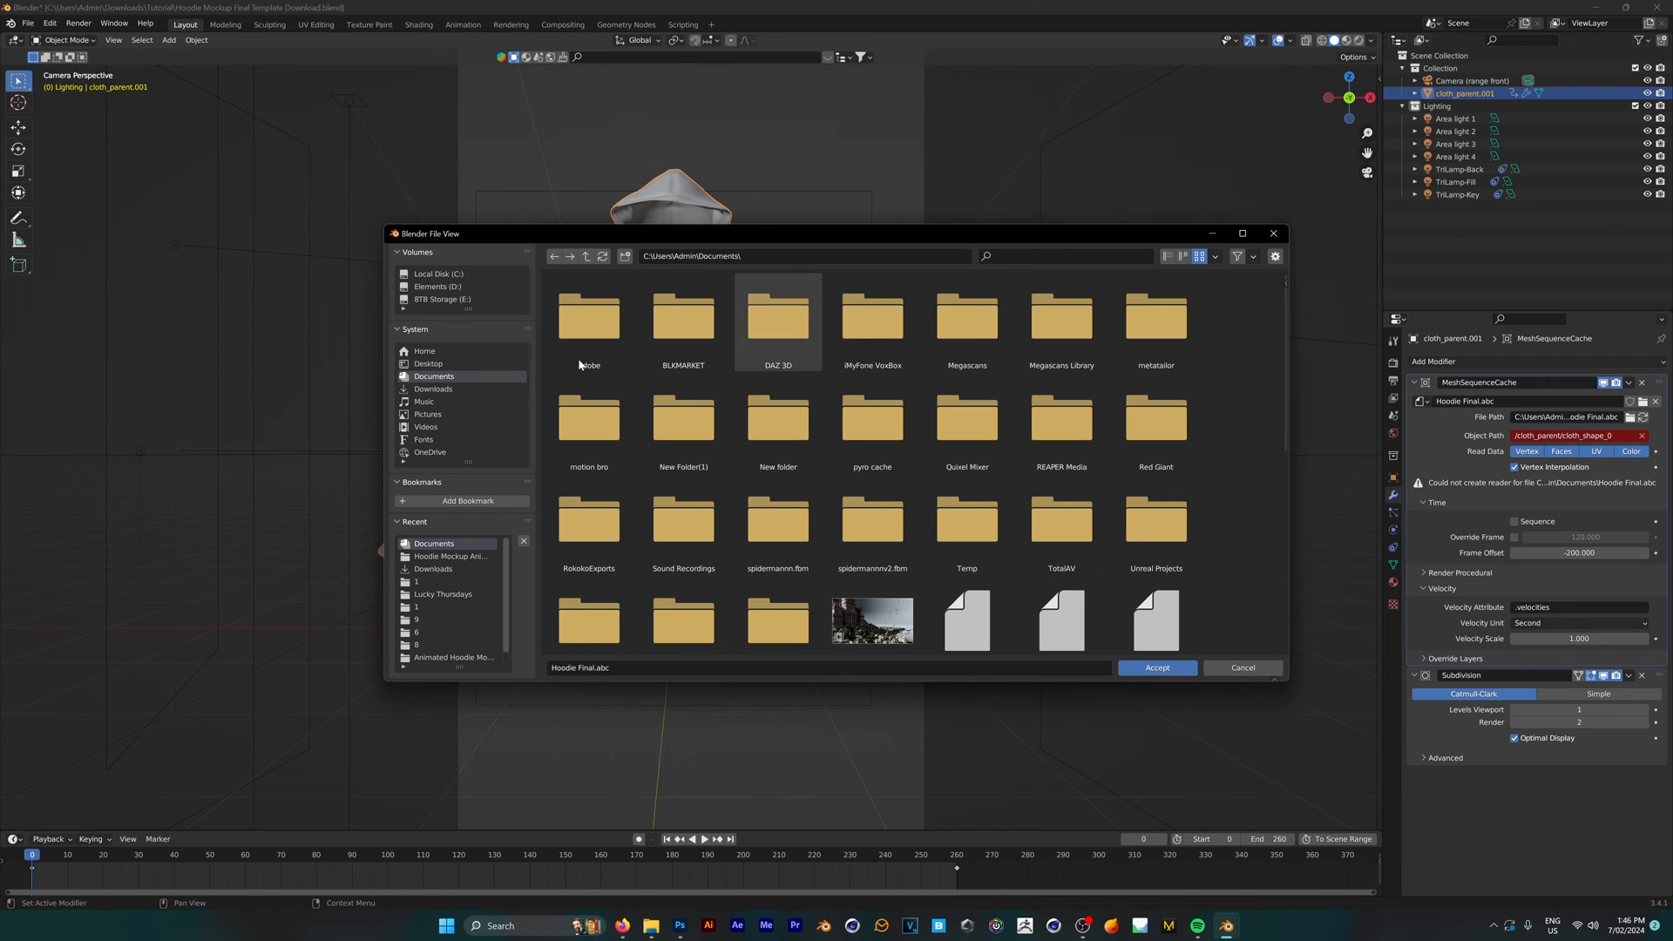
click(449, 556)
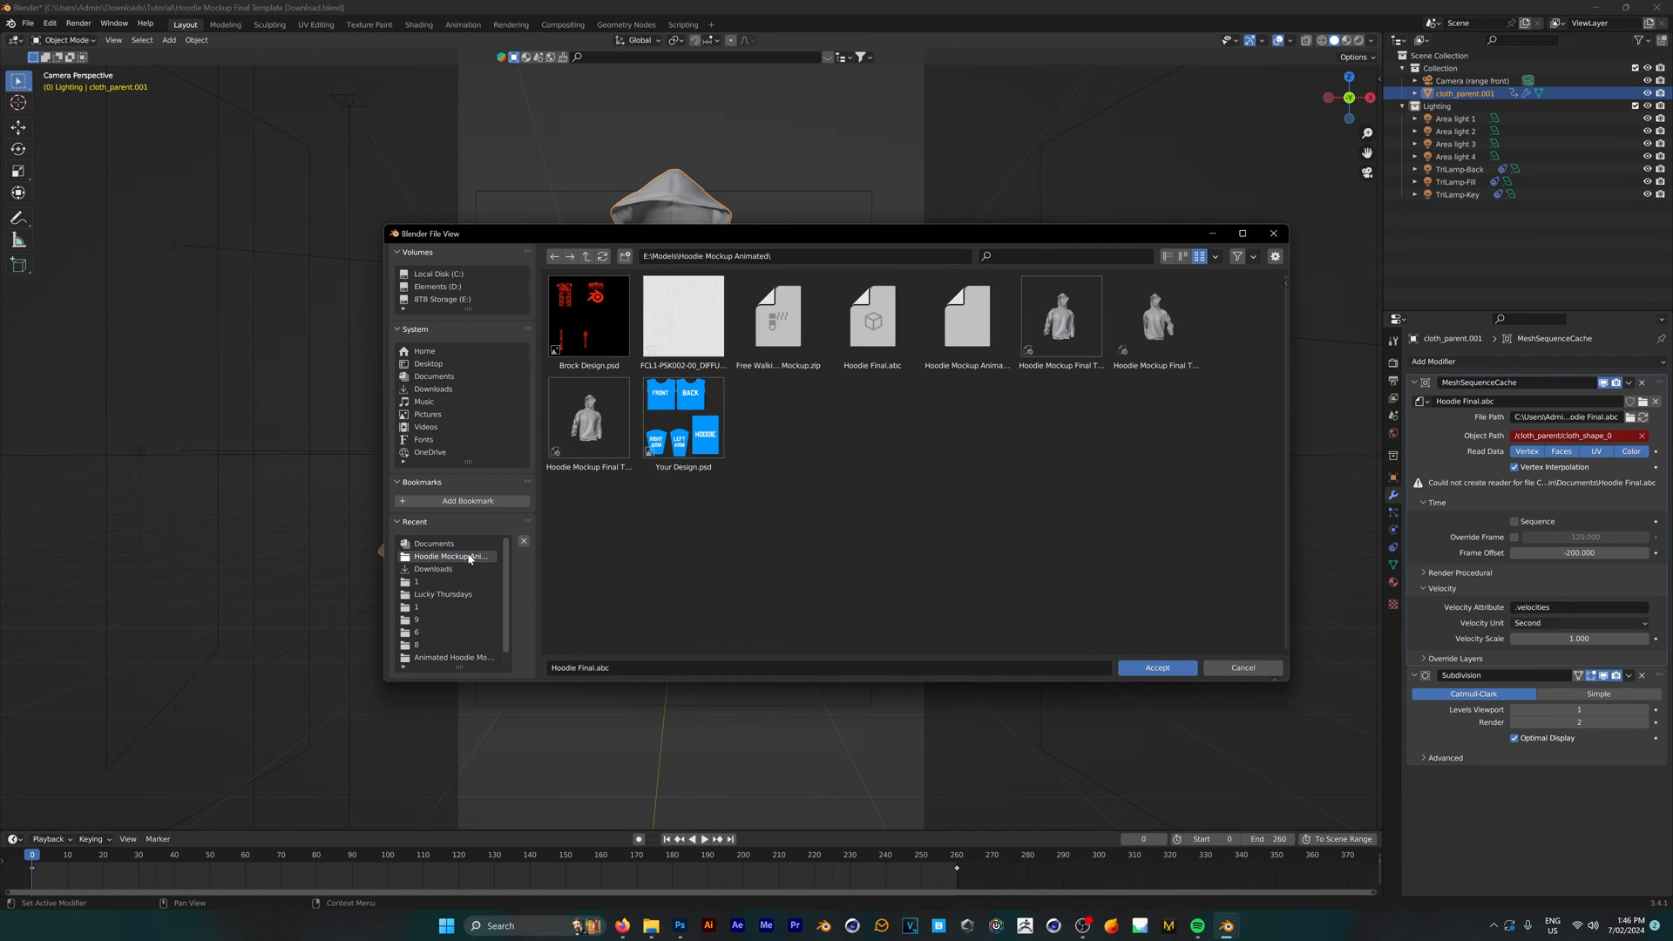
click(434, 543)
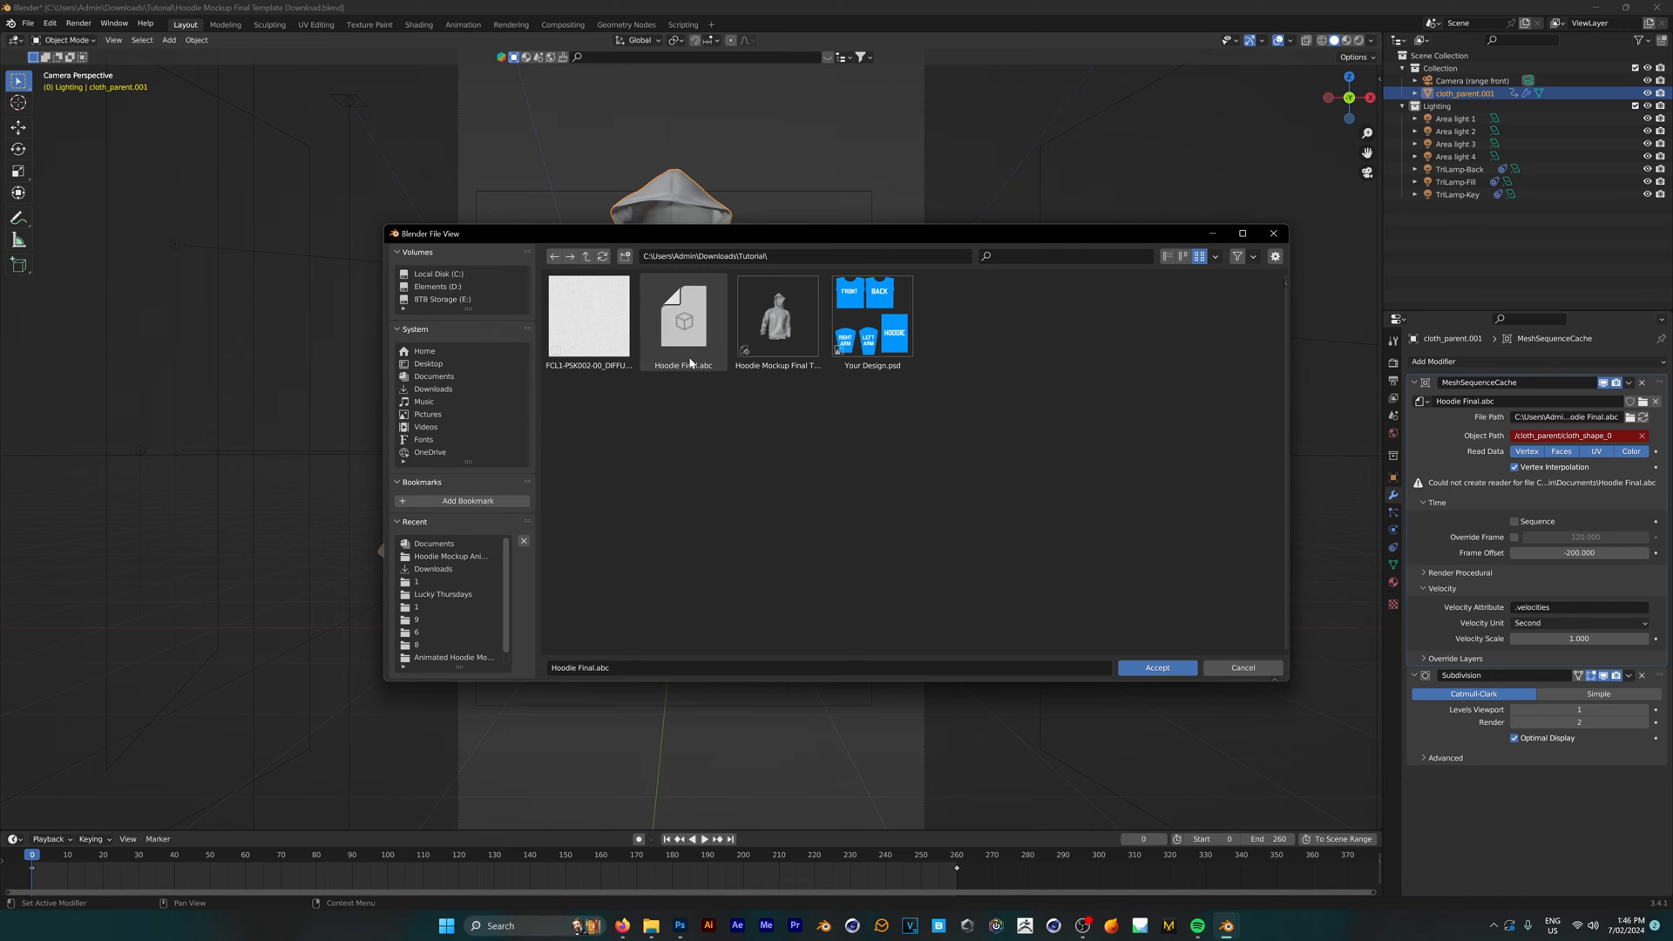
click(1157, 667)
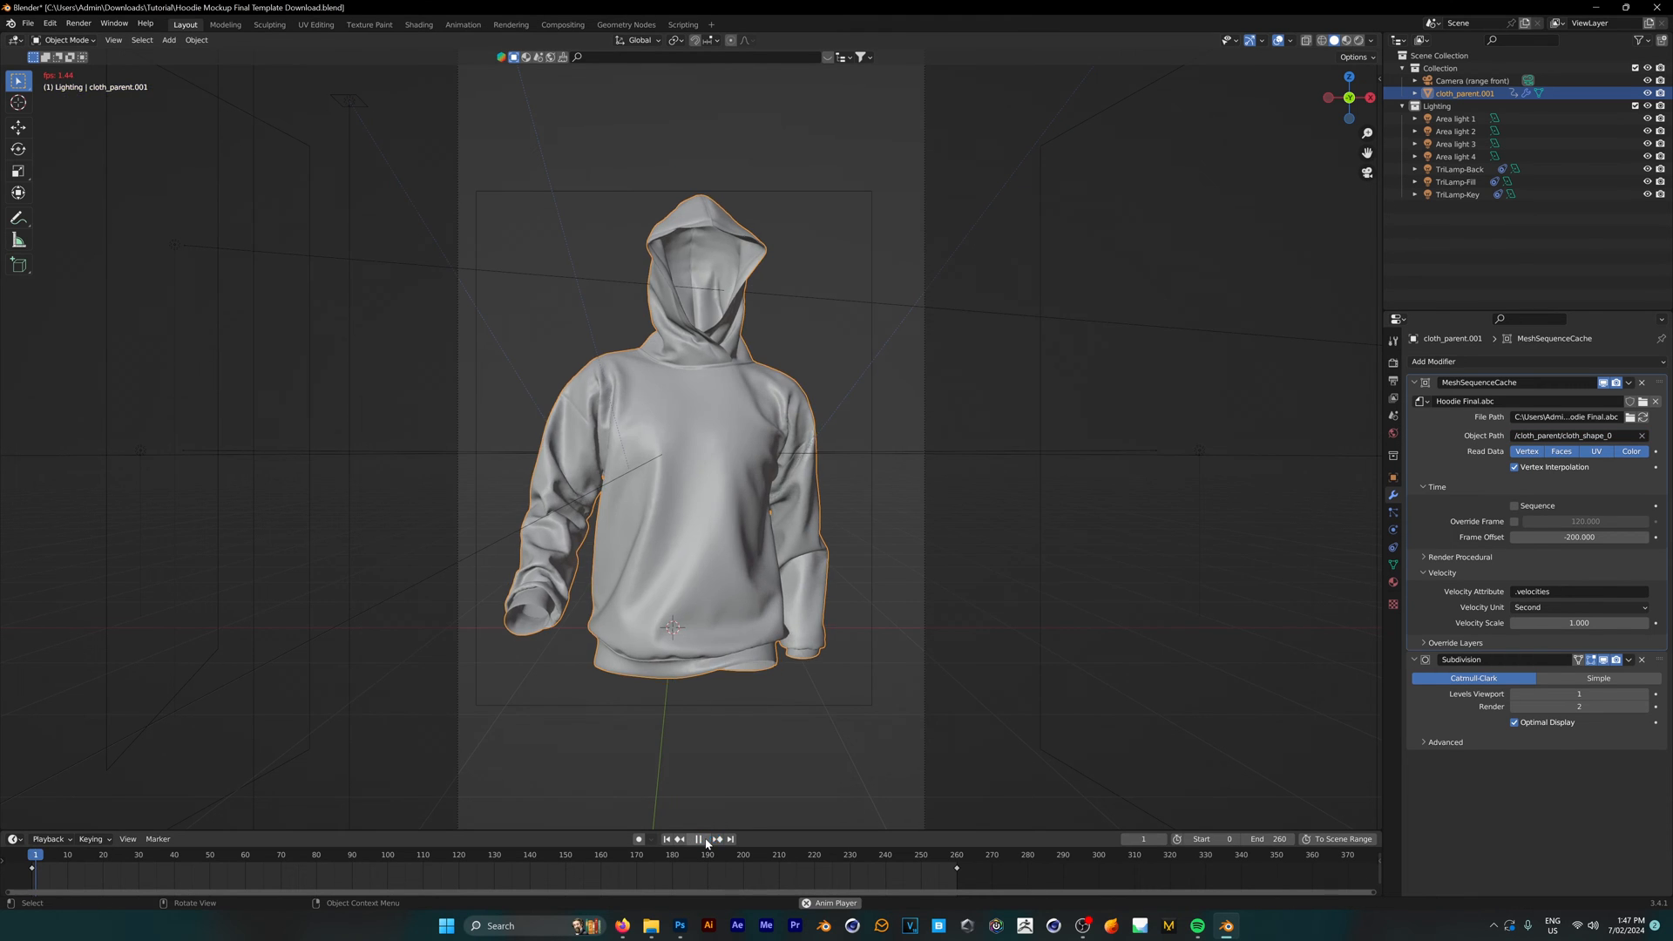
Play and rewind the hoodie walk, then switch viewport shading to Rendered
click(699, 838)
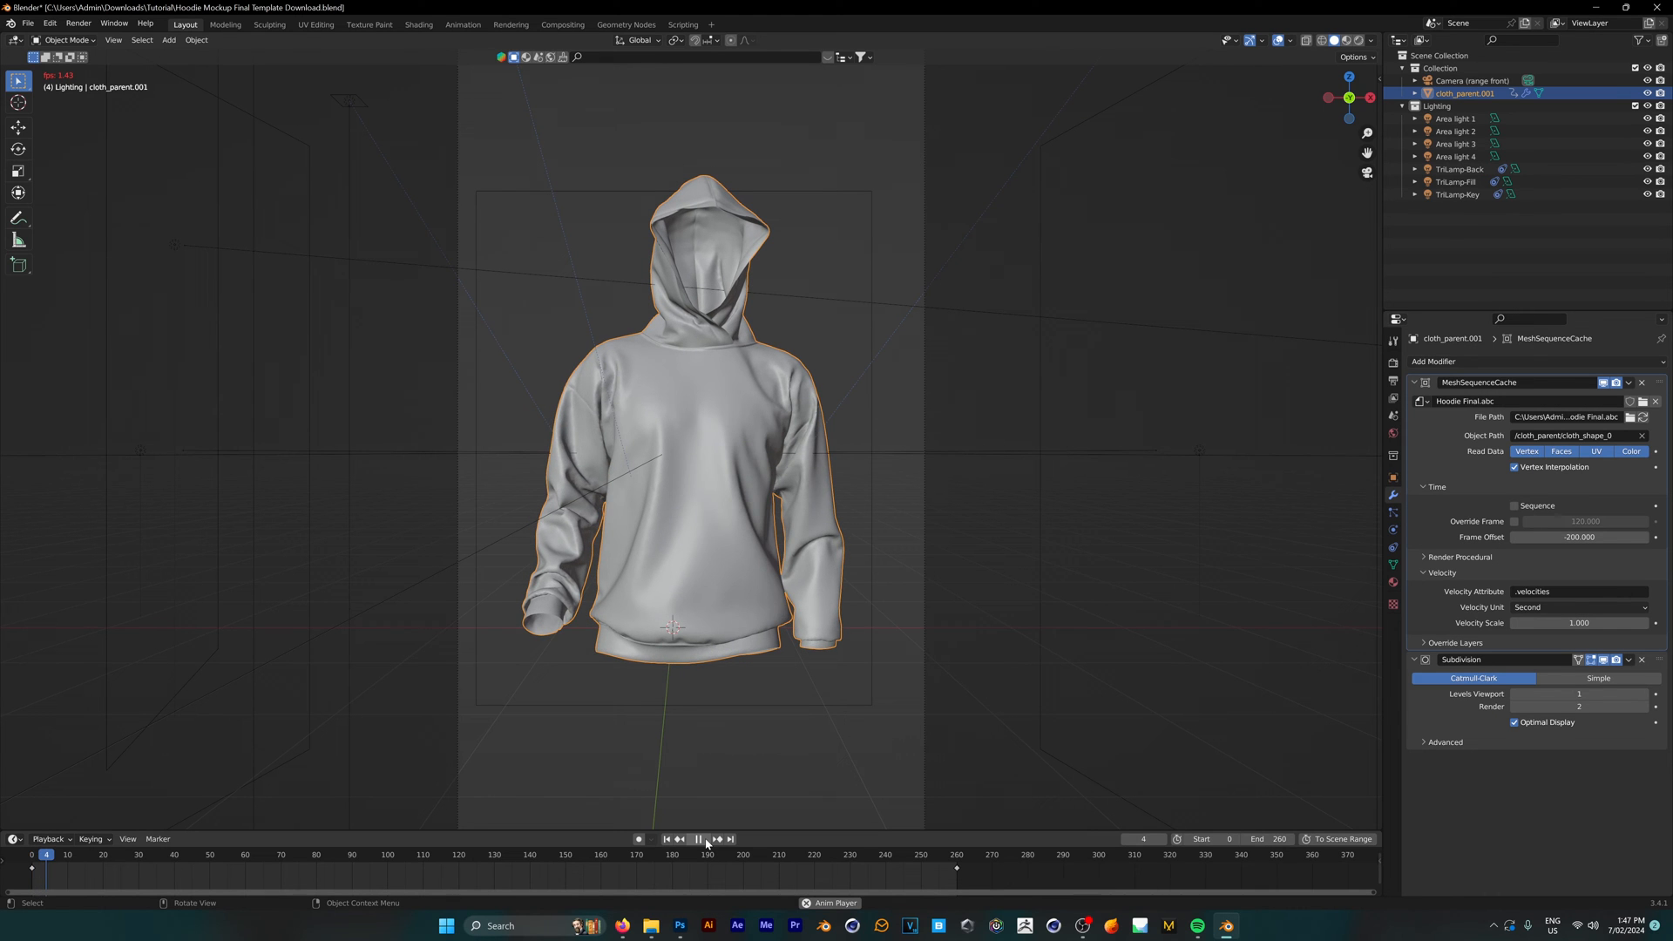
click(698, 838)
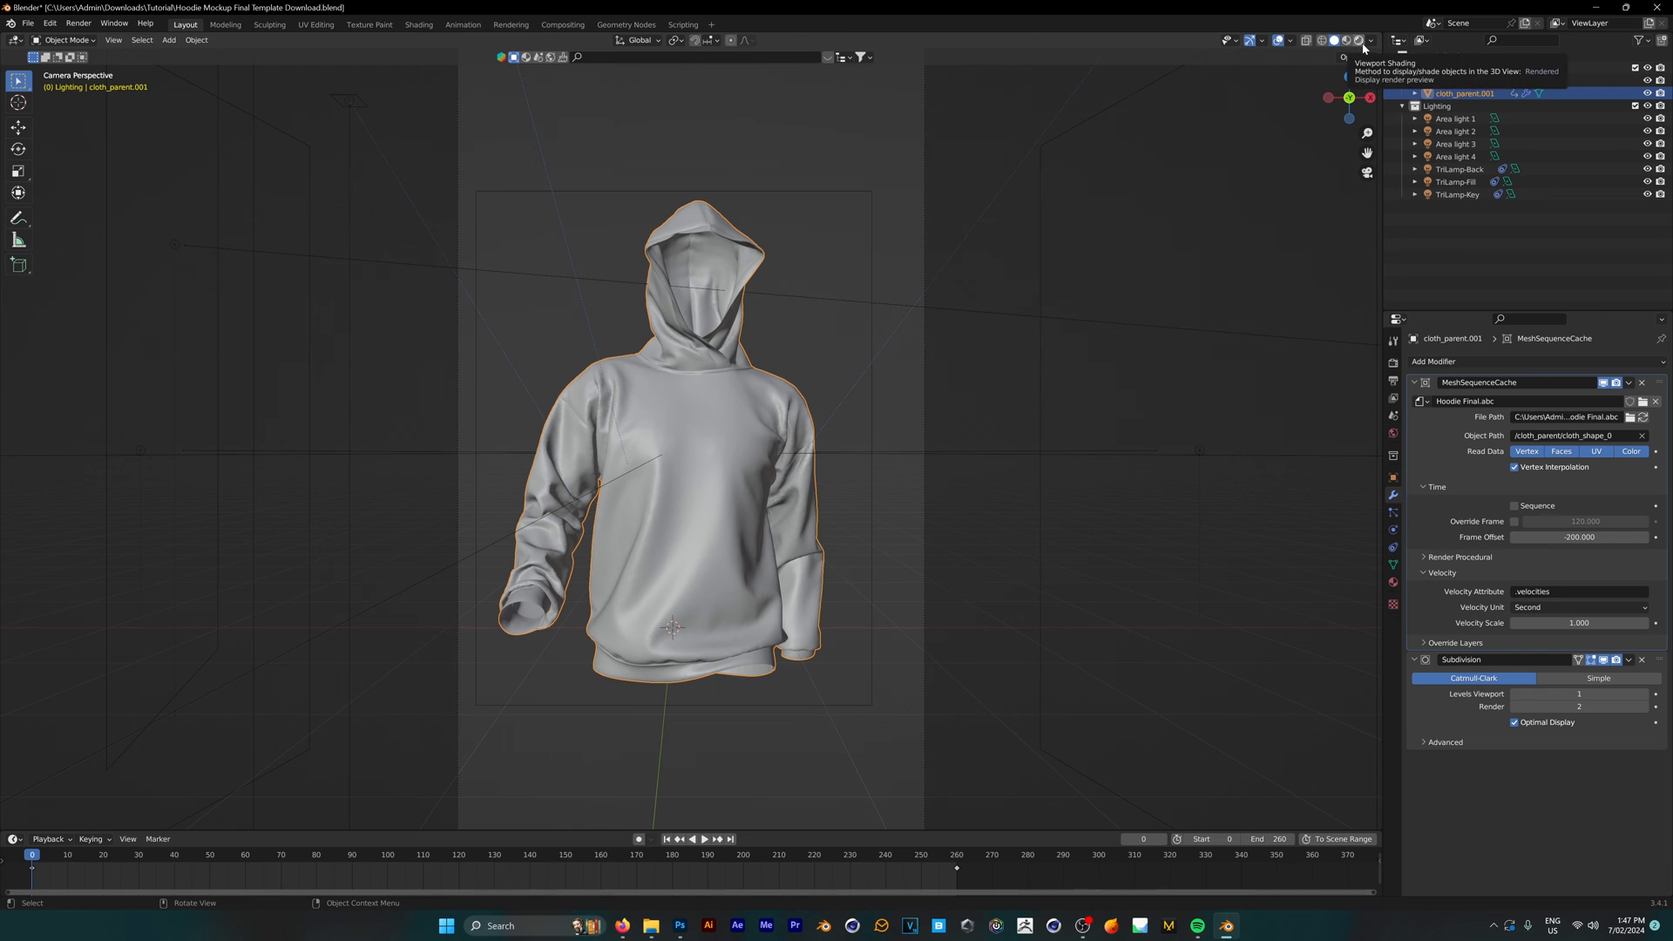
click(1360, 40)
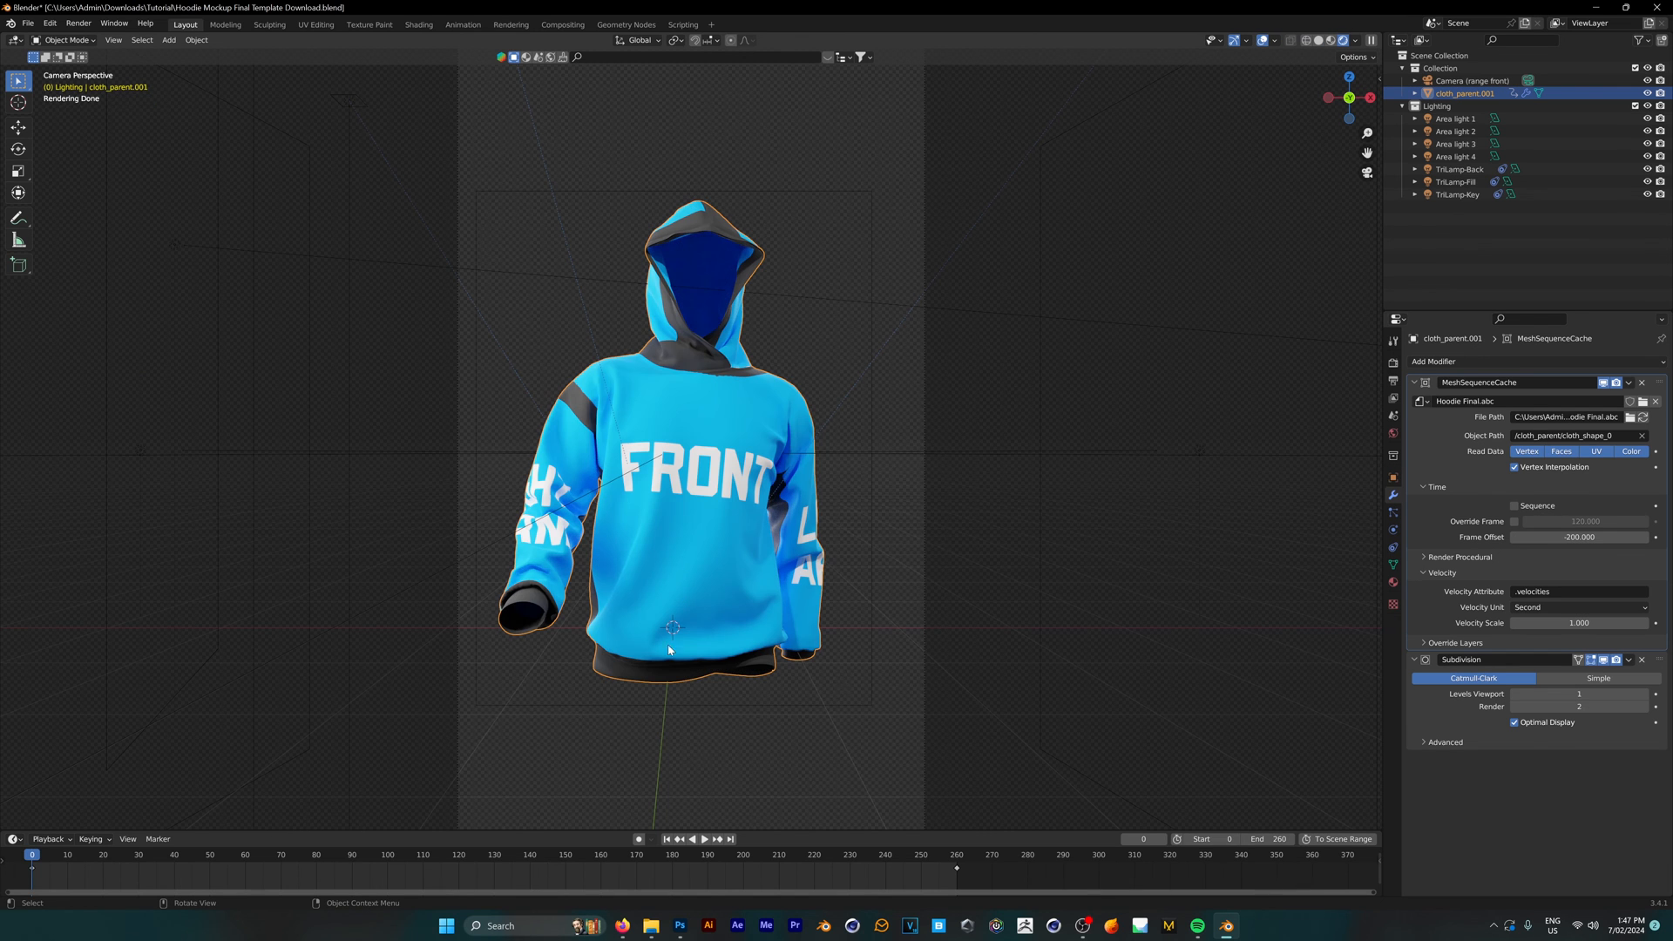
mouse_move(900, 564)
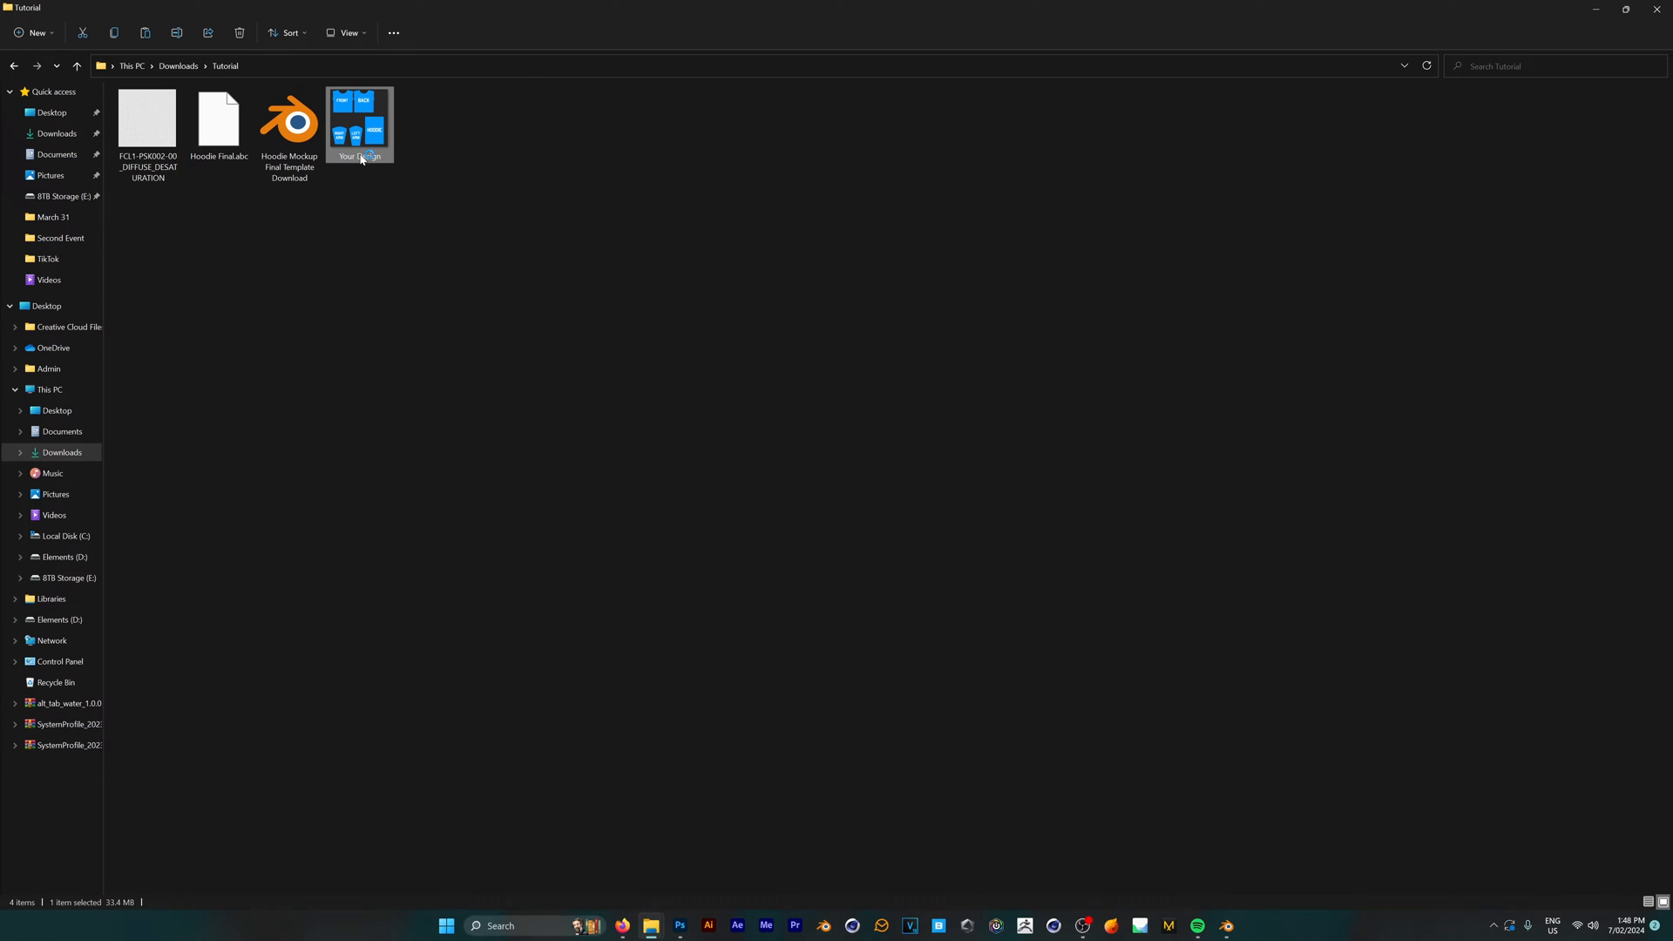
Load Your Design.psd and set its Color Fill 1 background to black behind the orange artwork
double_click(359, 117)
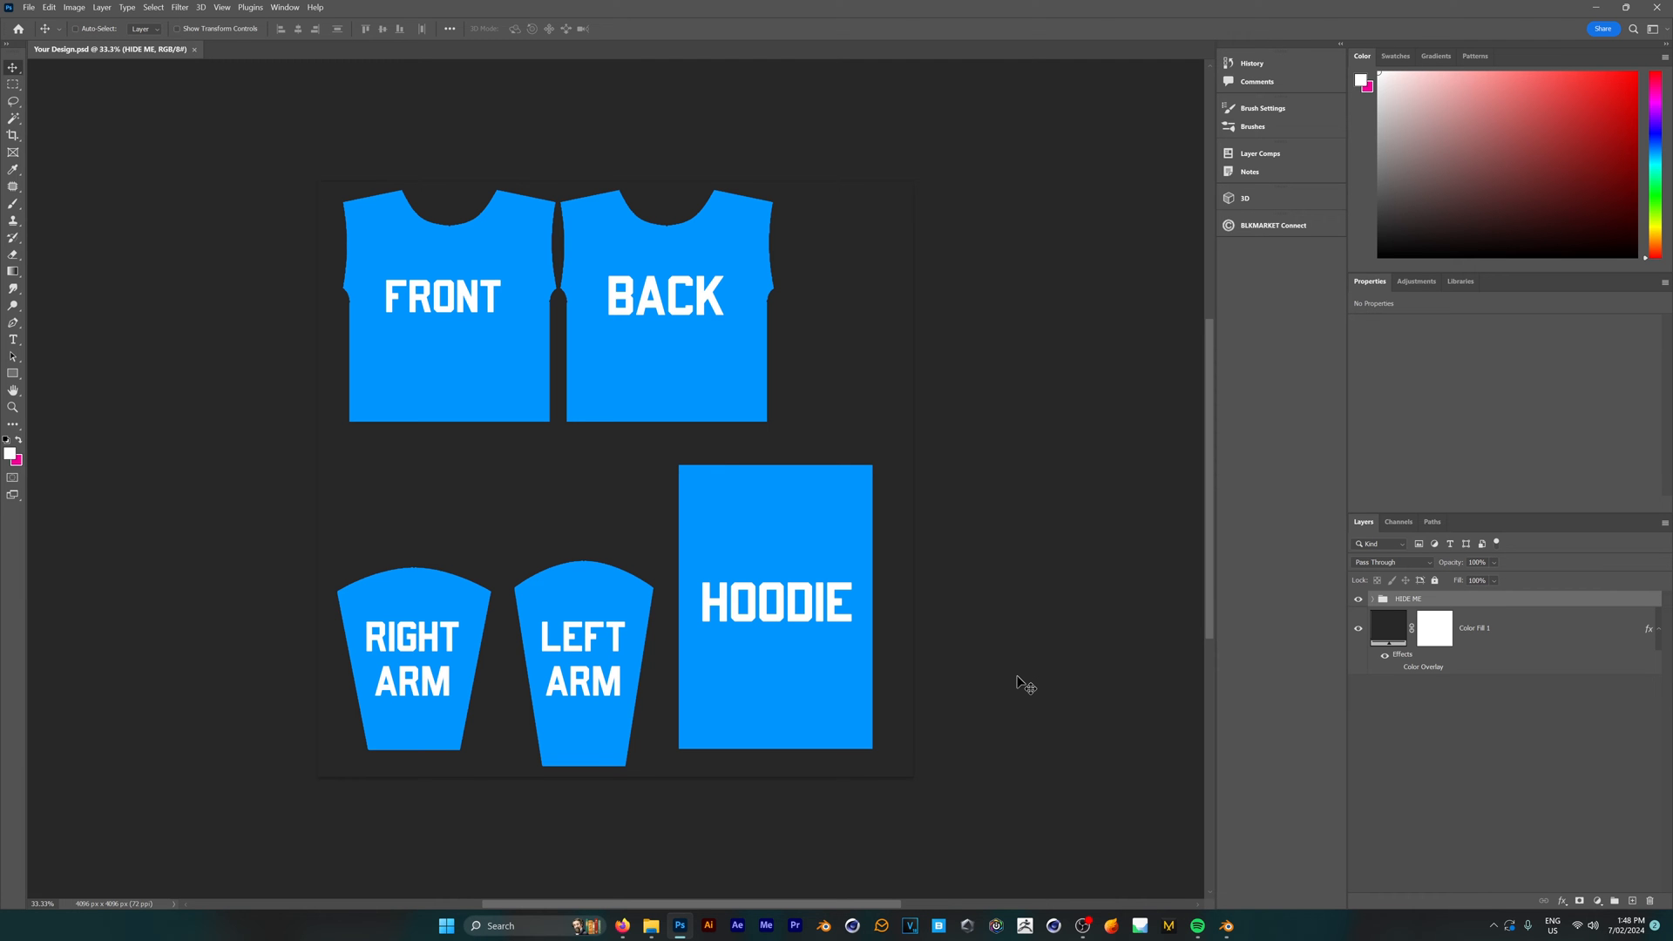
mouse_move(769, 587)
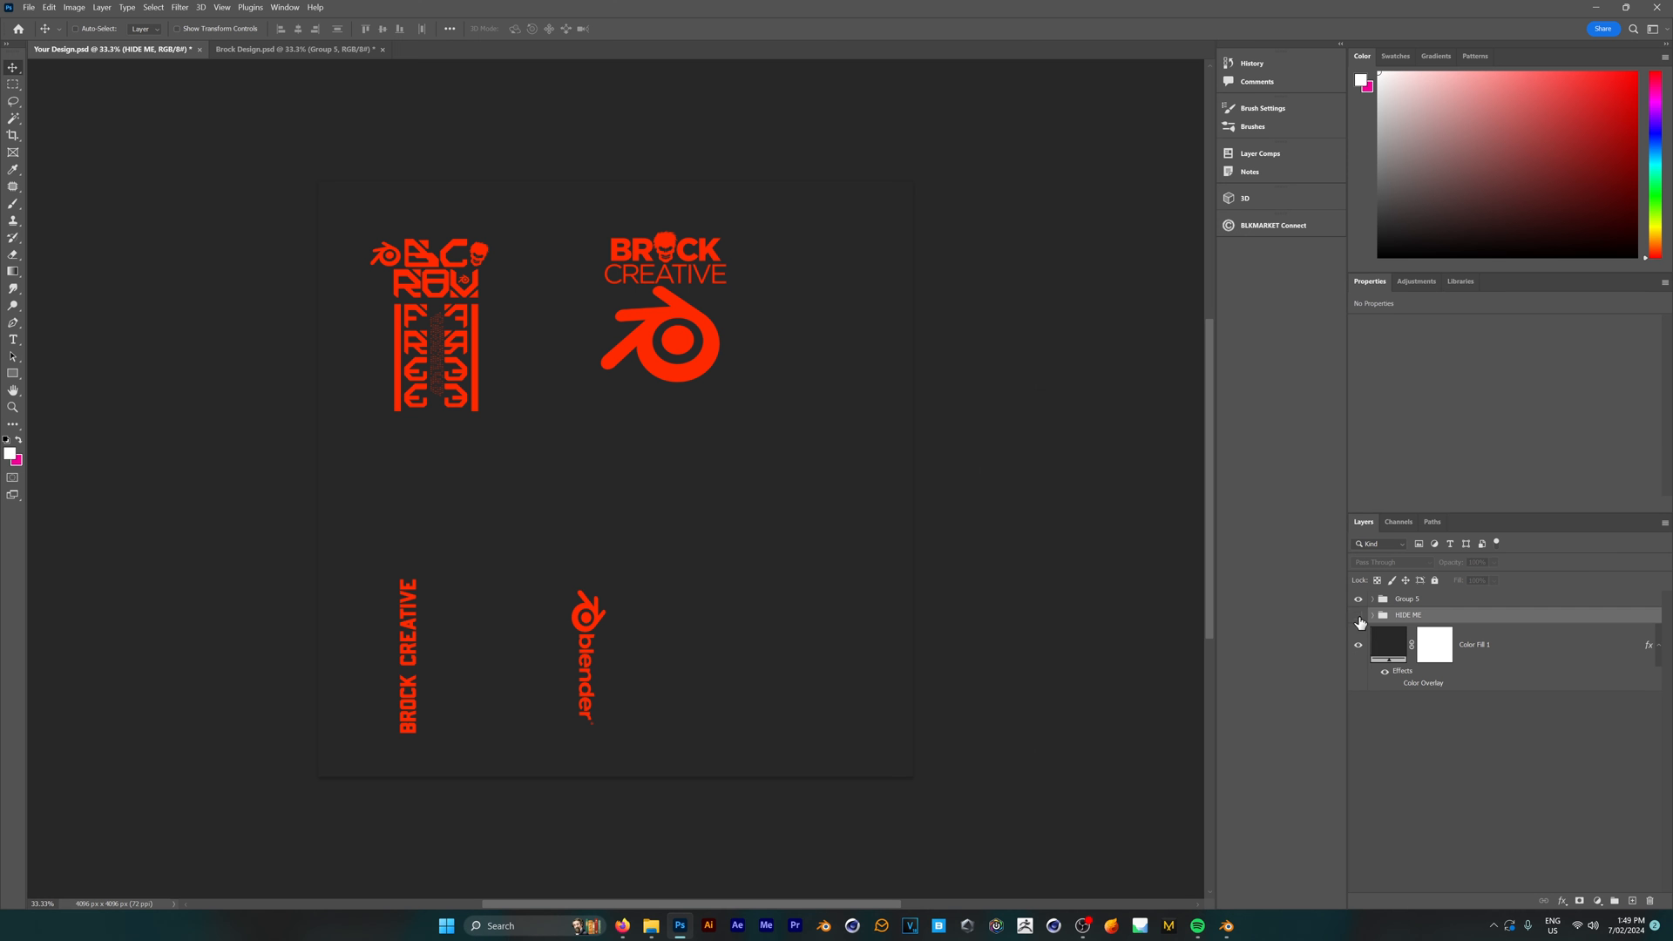
click(1474, 643)
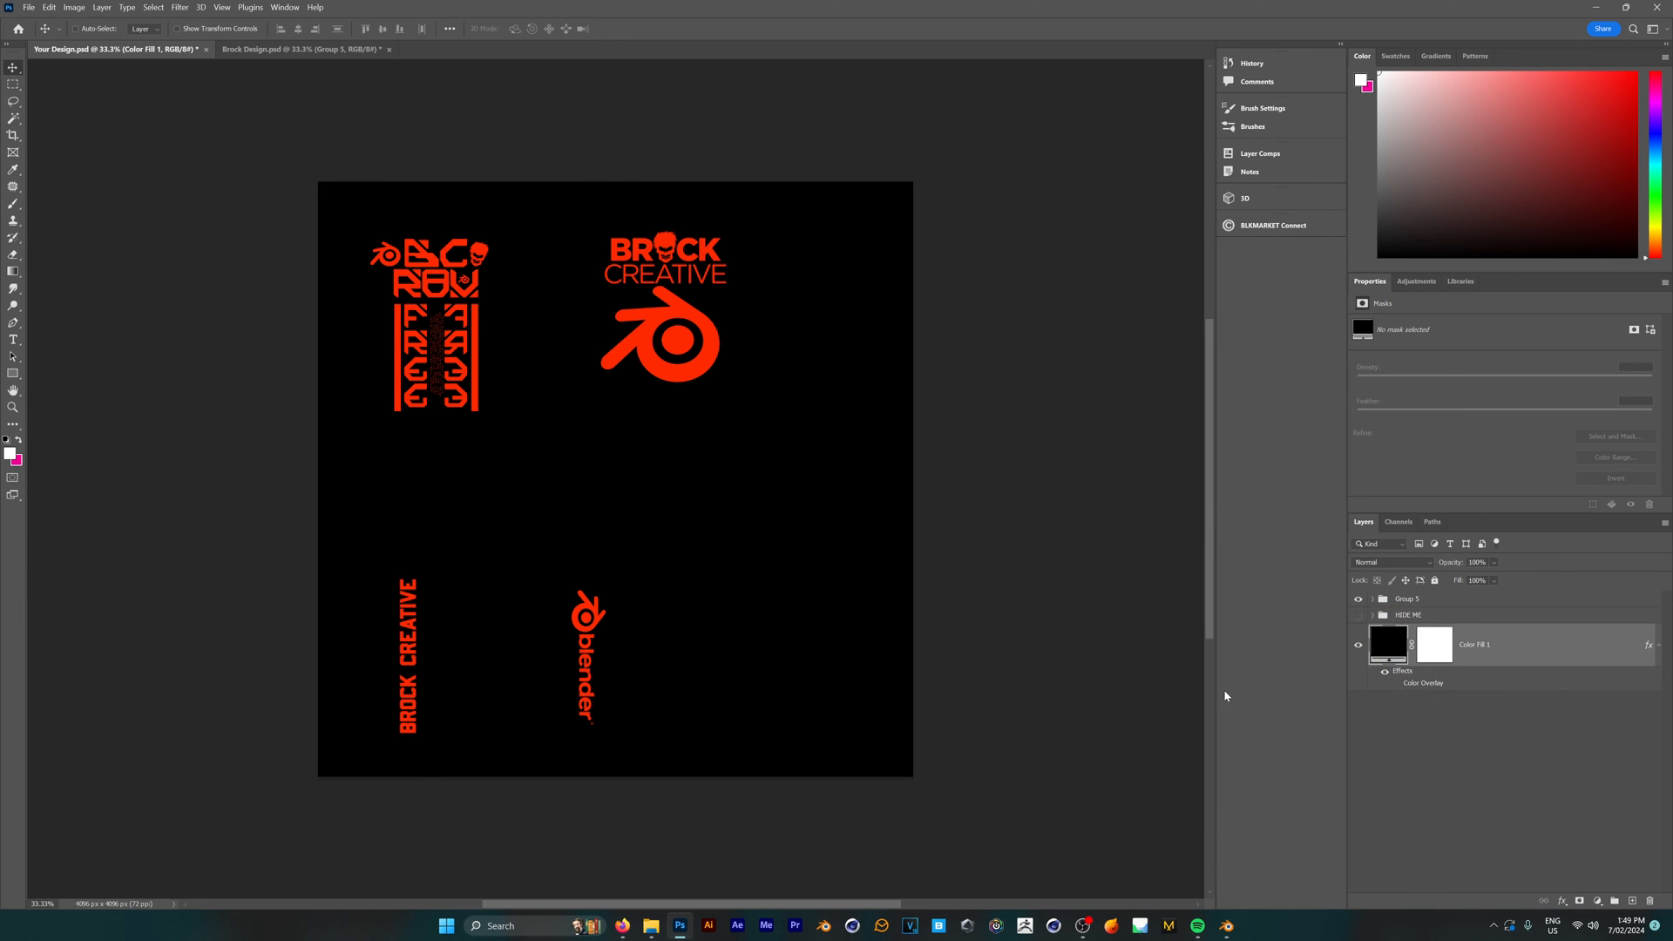
Save the design as a new file named BrockCreative Design in the Tutorial folder
click(28, 7)
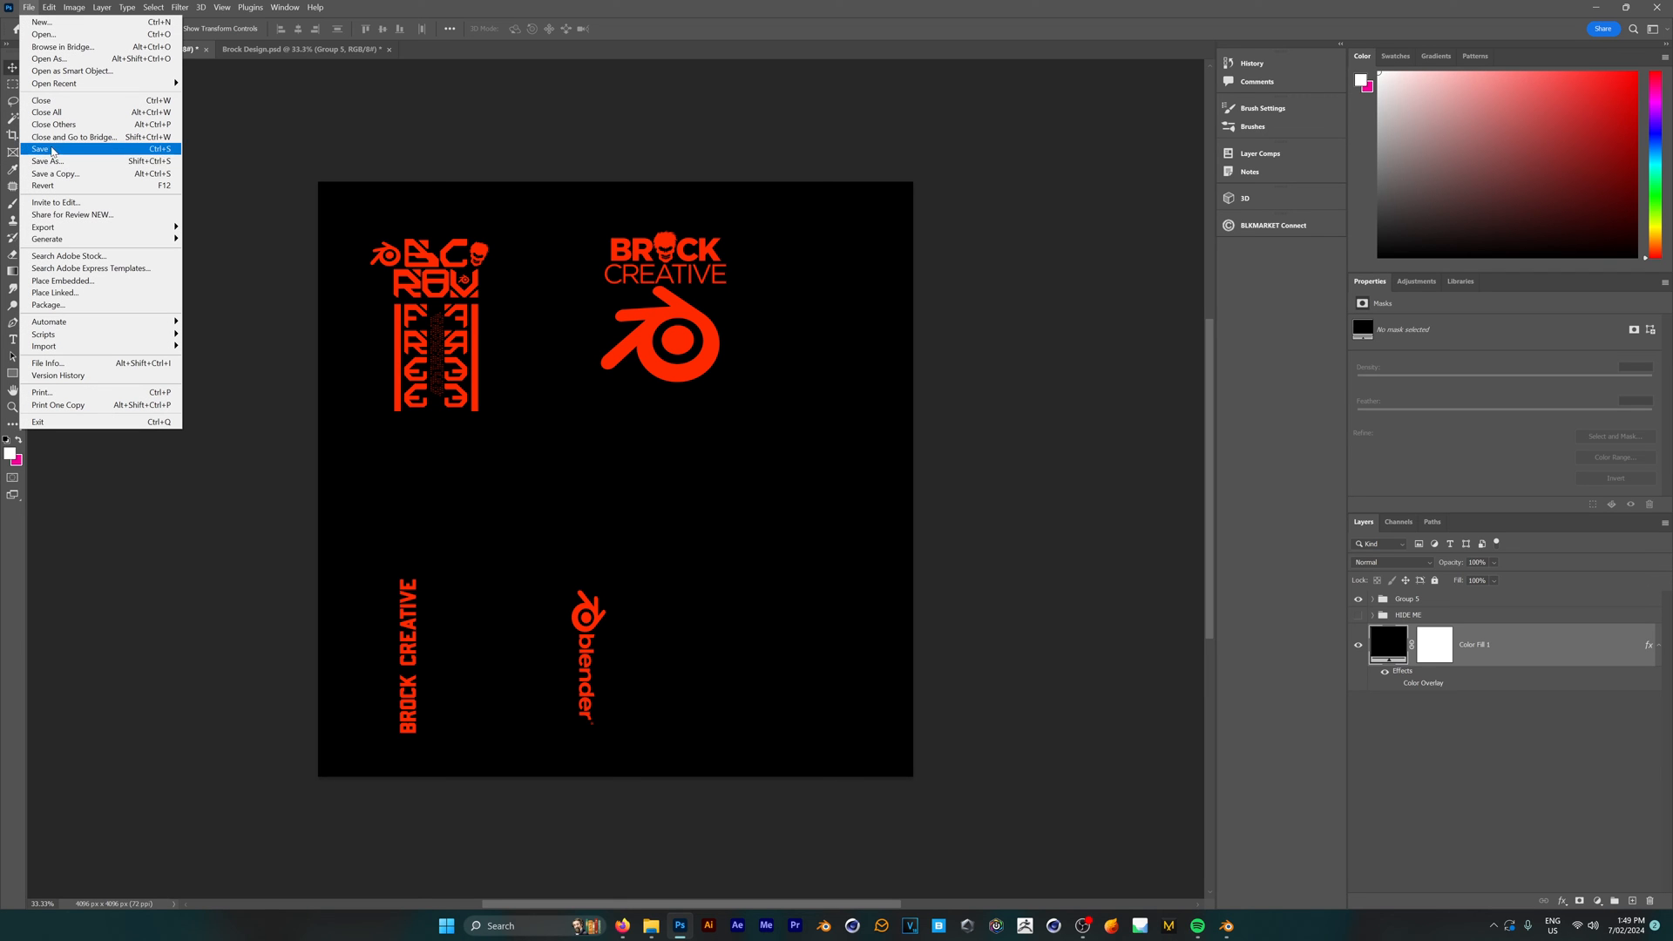
mouse_move(43, 226)
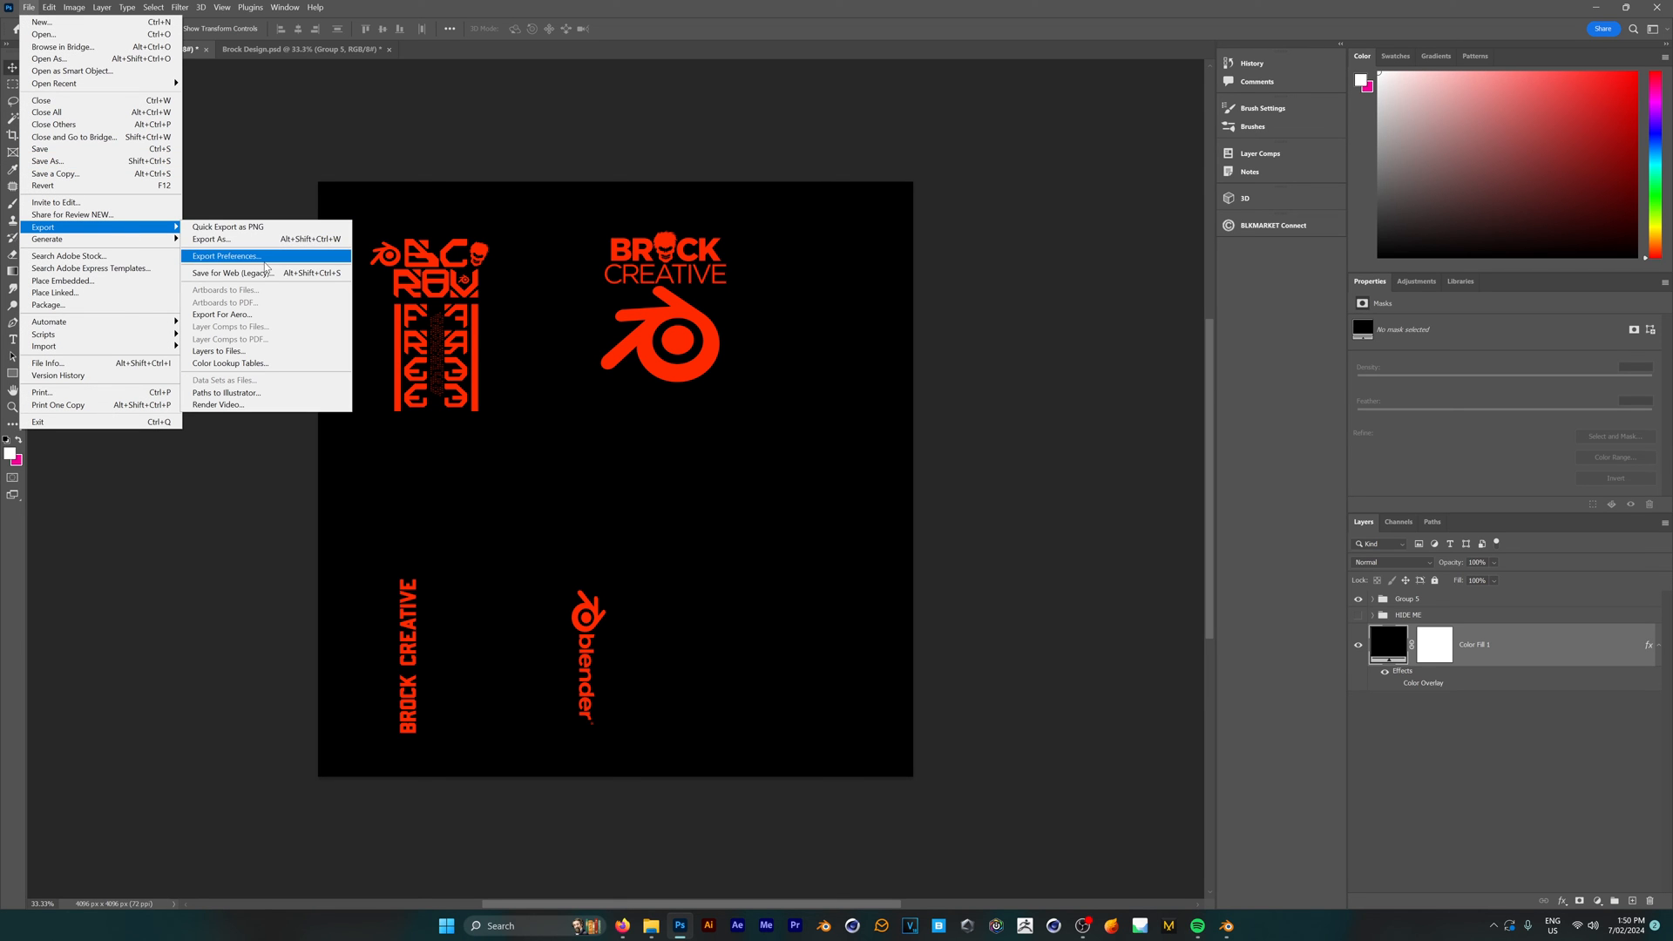
mouse_move(75, 135)
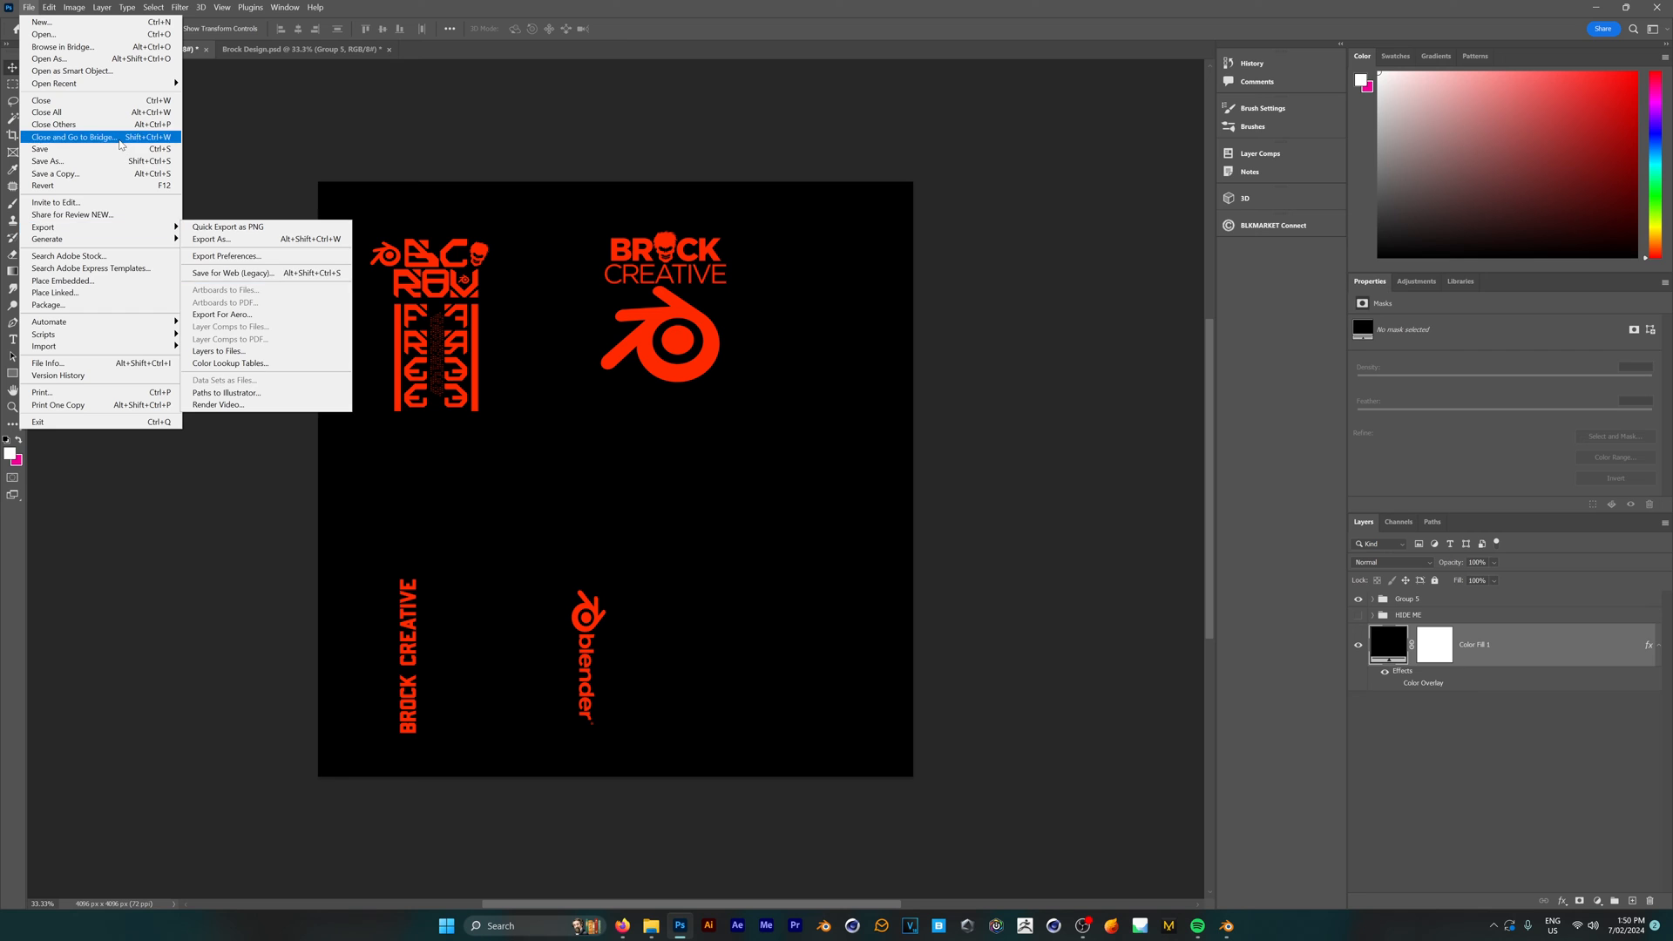
click(46, 160)
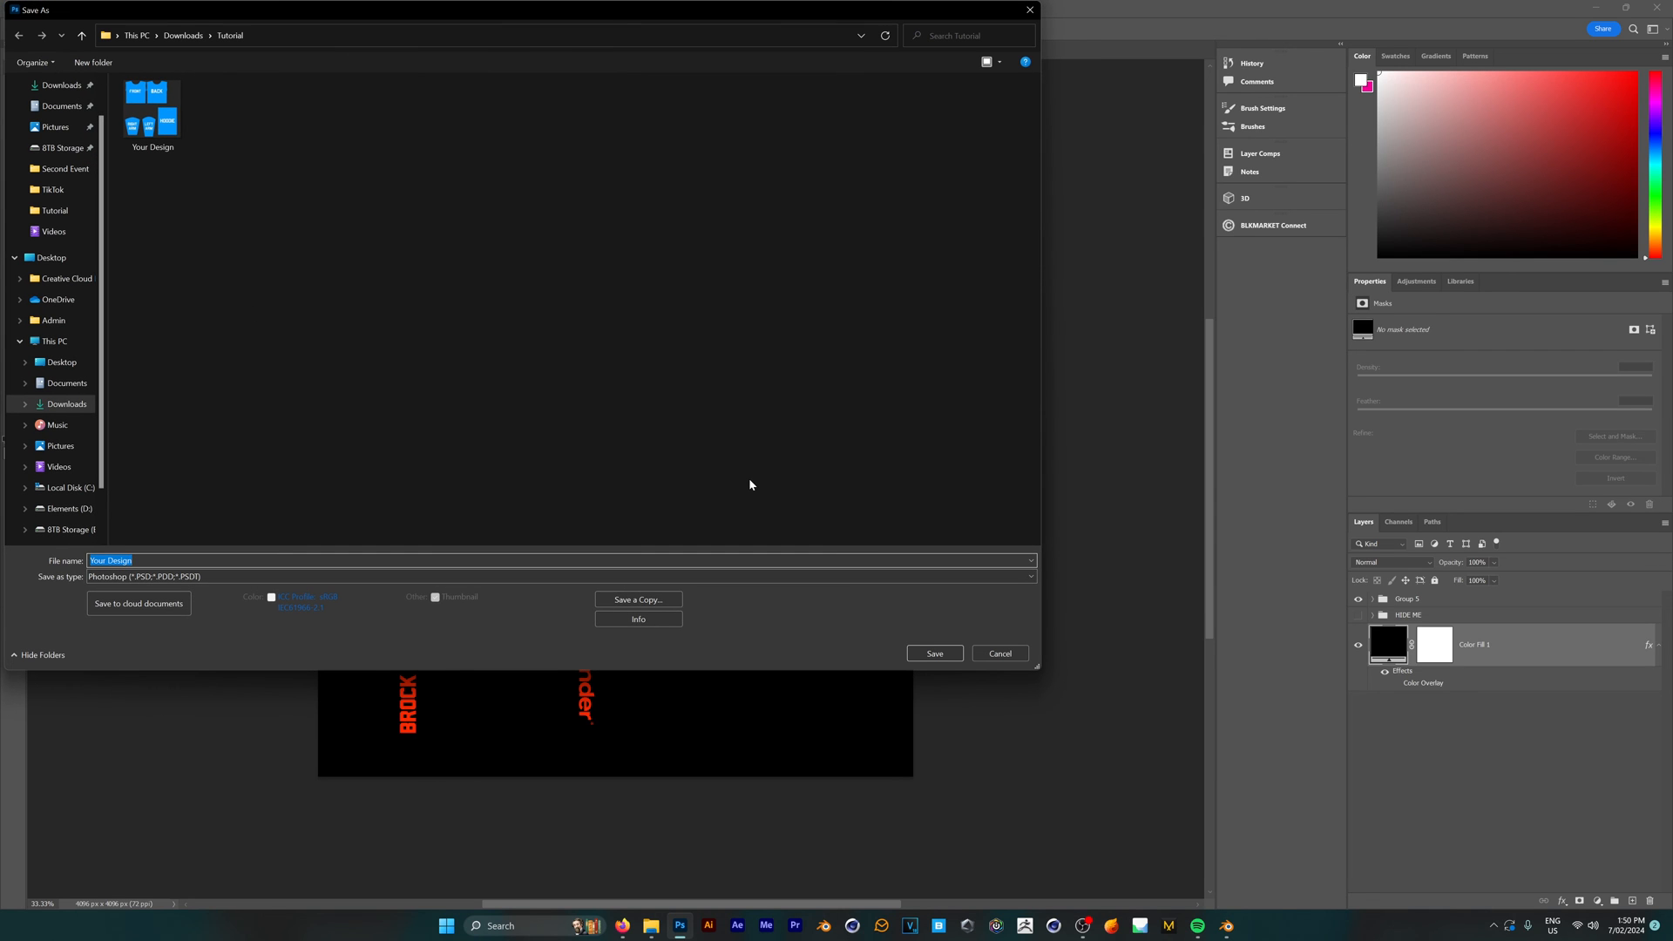
text(BrockCreative)
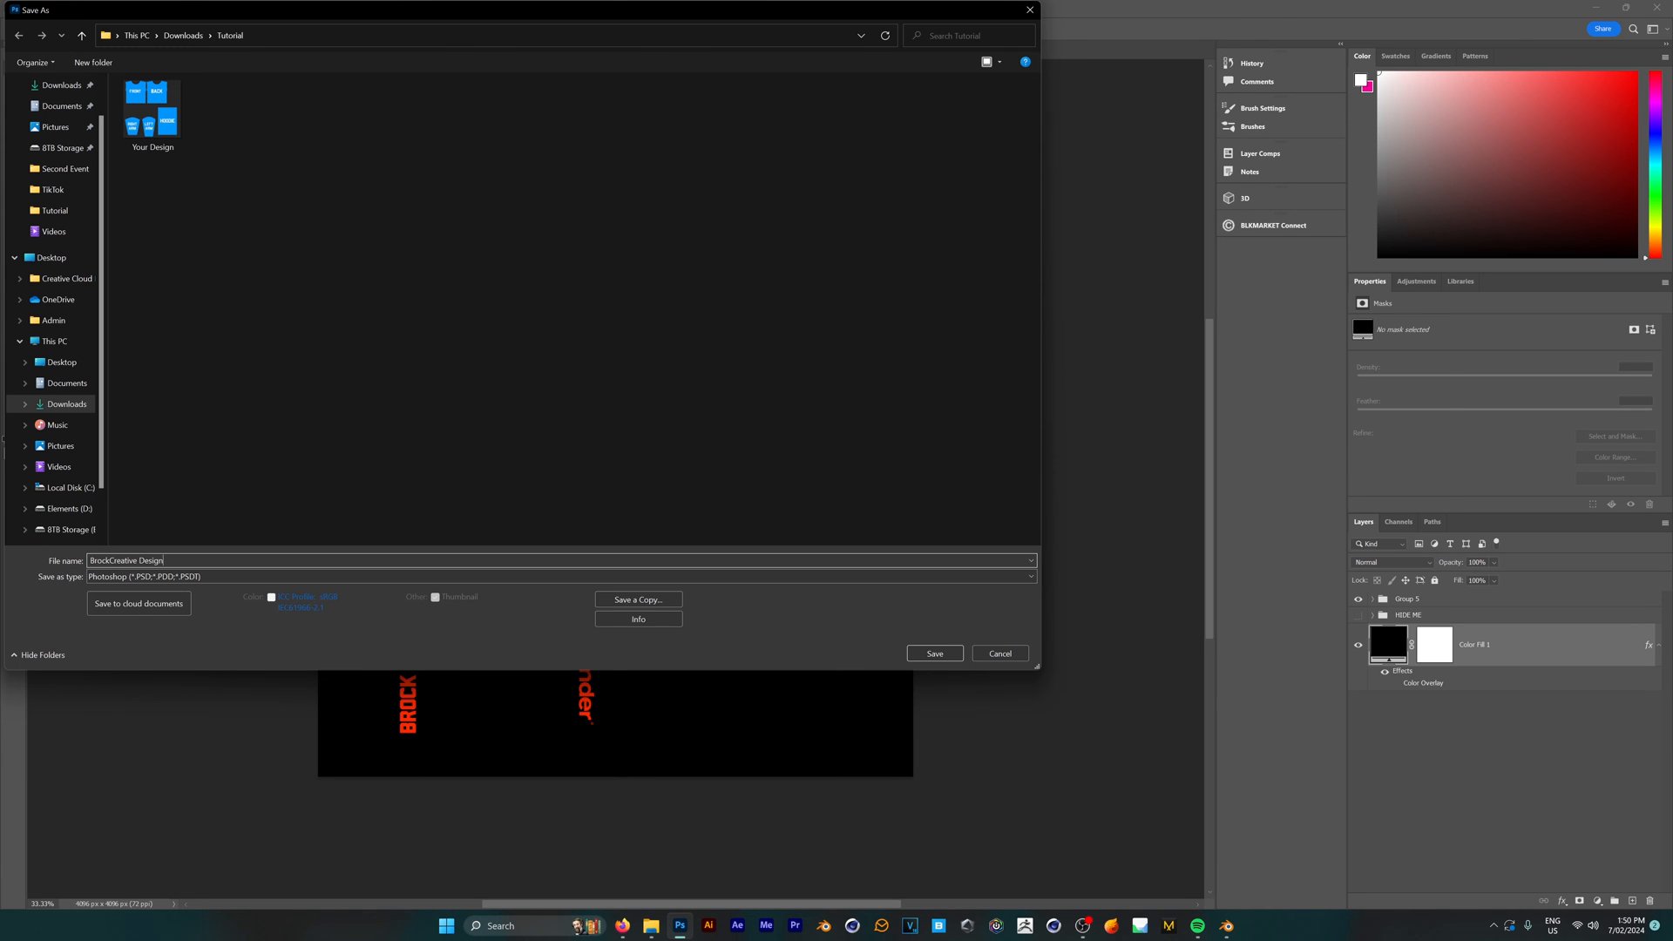
click(932, 654)
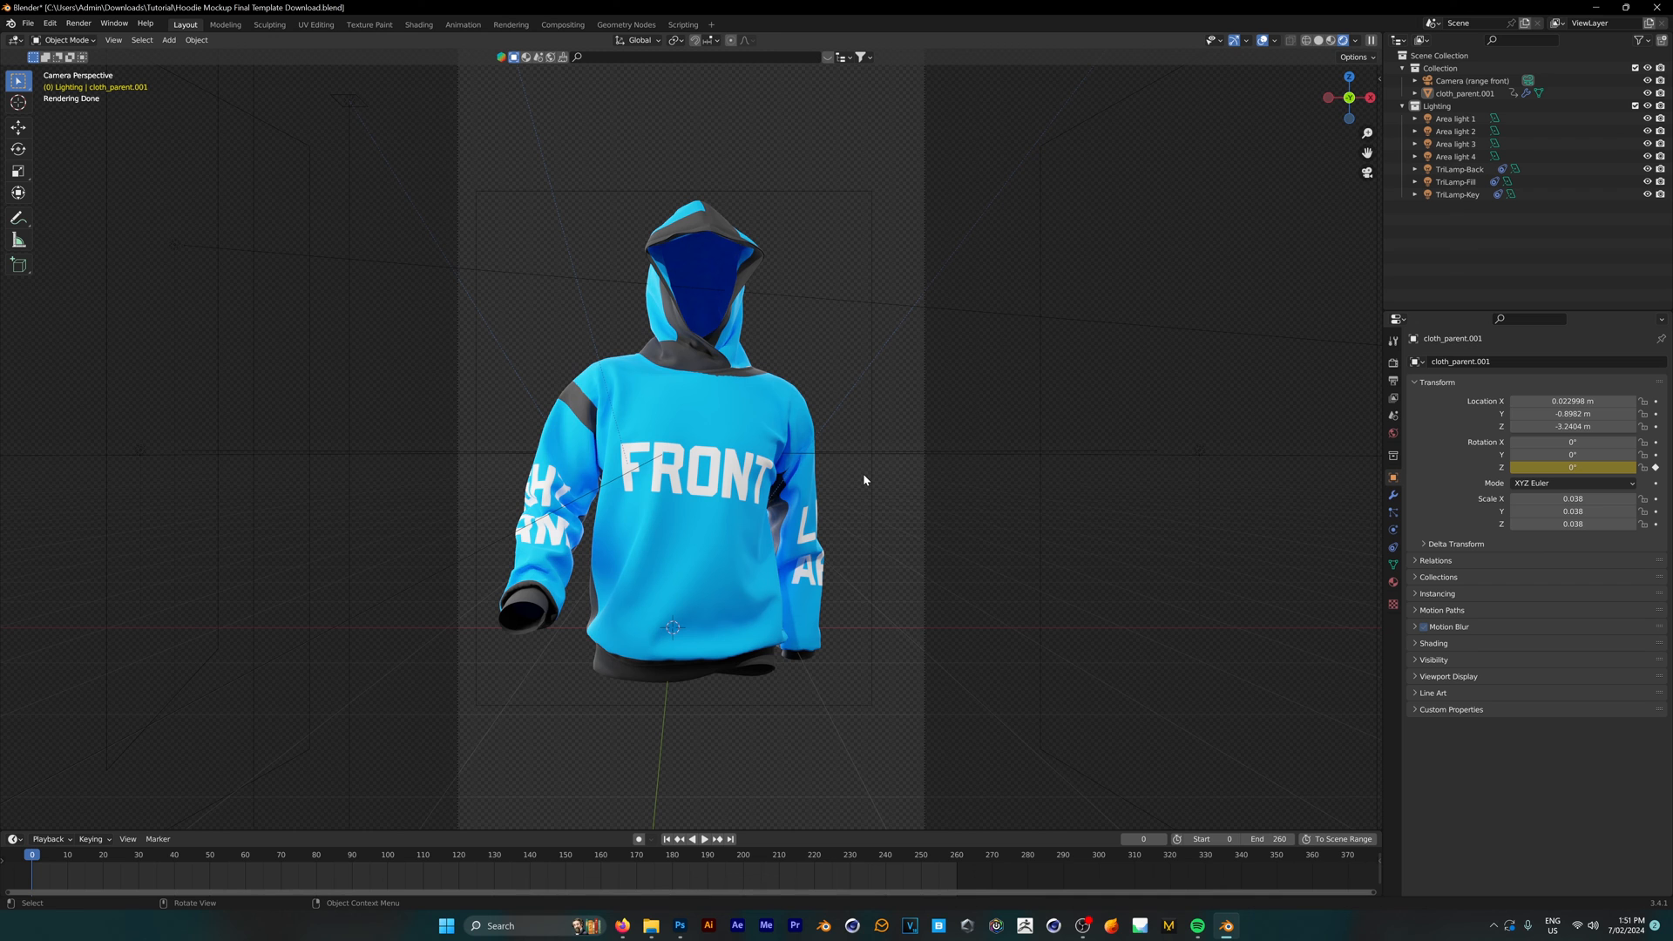
mouse_move(733, 446)
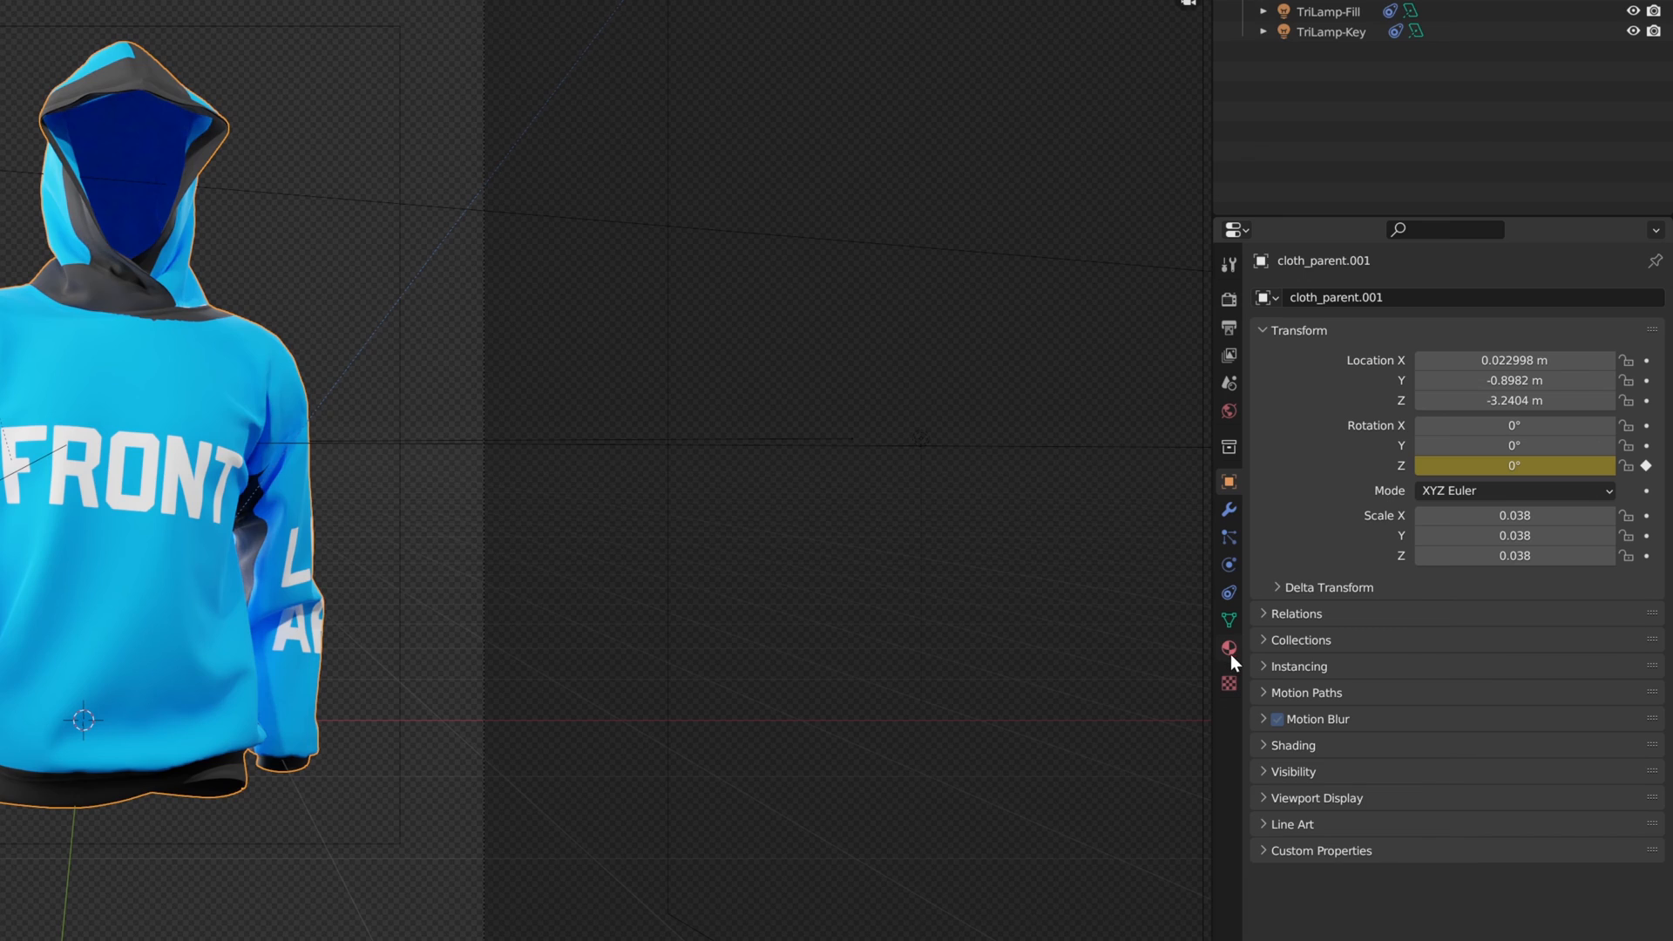
Set the hoodie material's Base Color image to BrockCreative Design.psd
click(1228, 648)
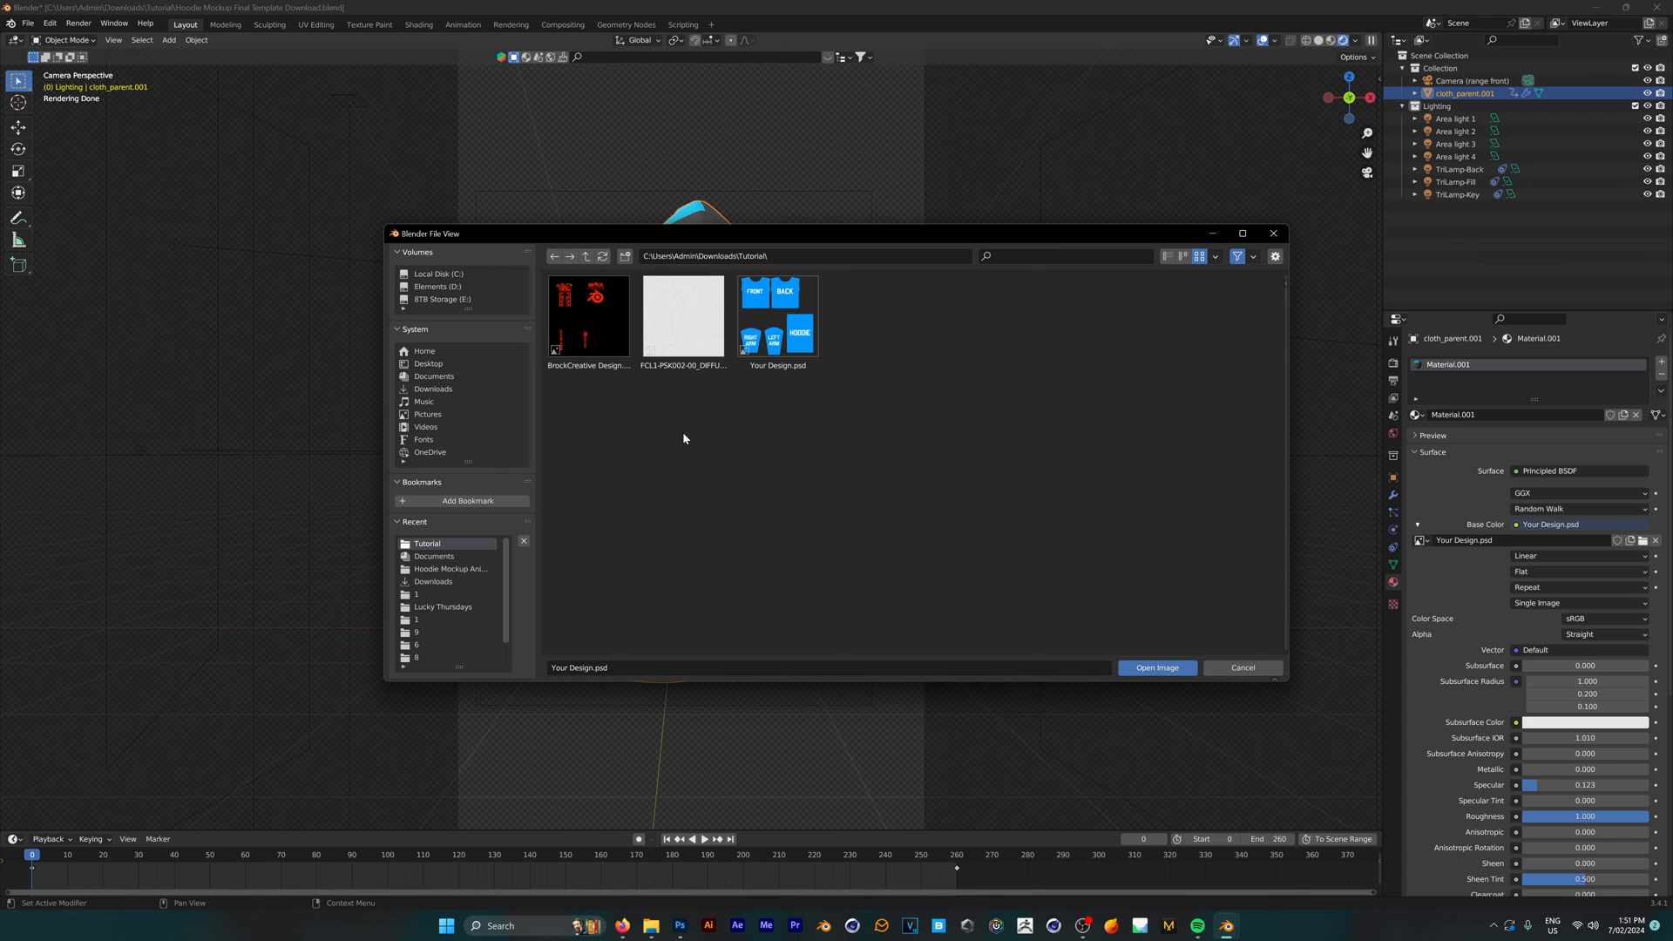
click(588, 315)
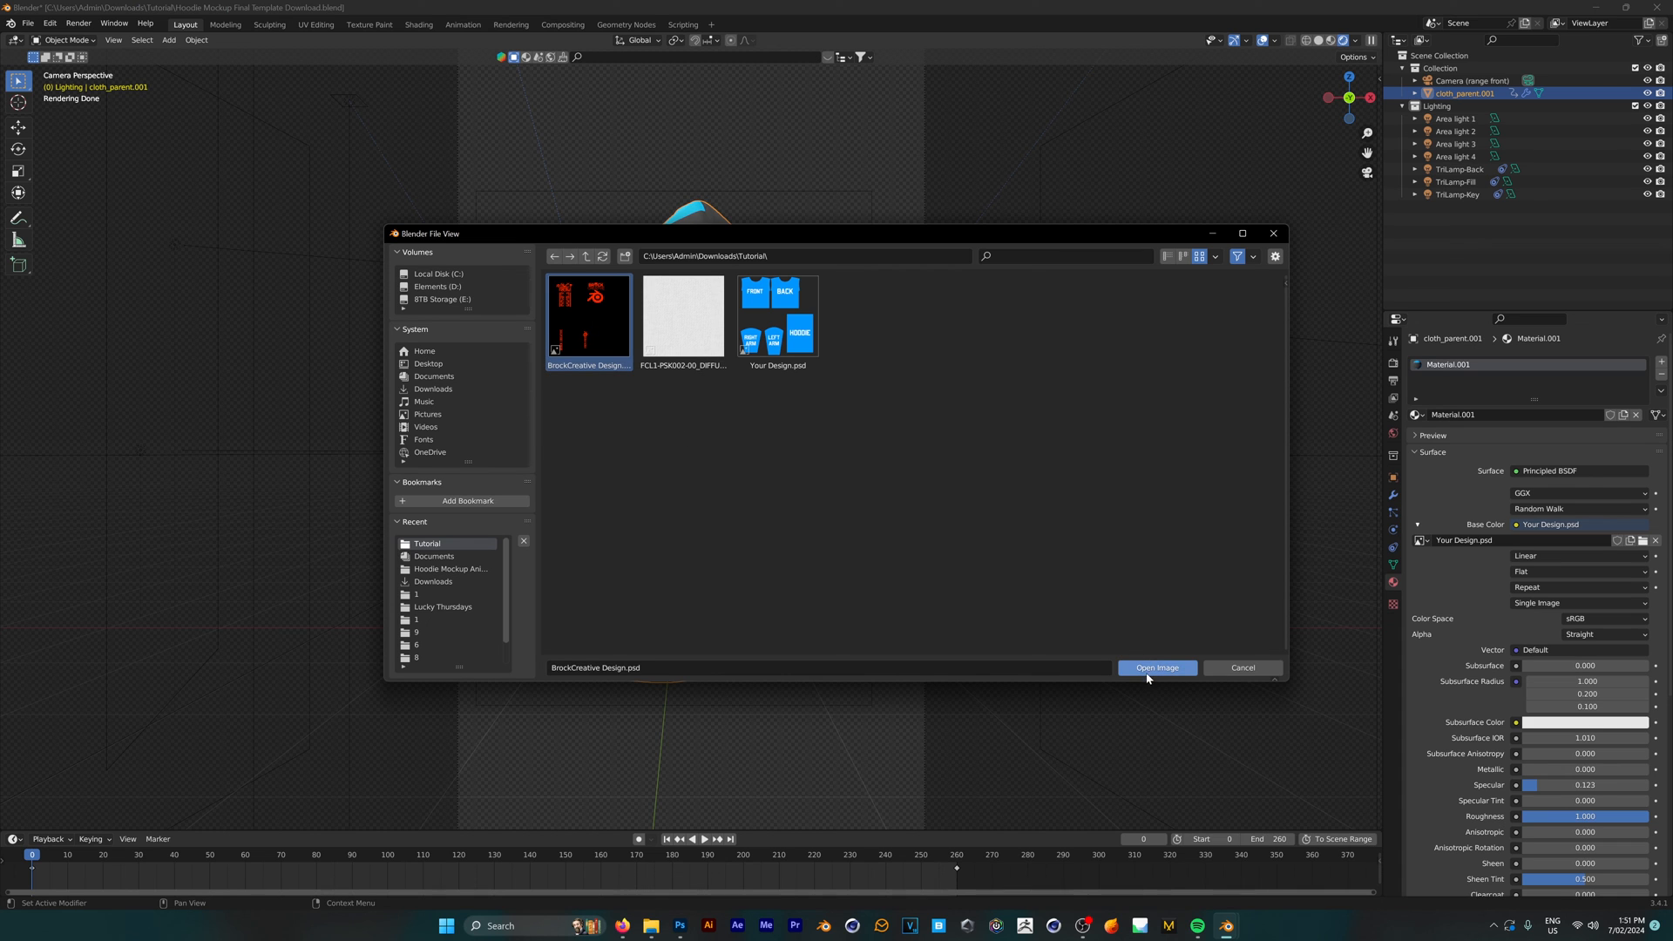
click(1155, 668)
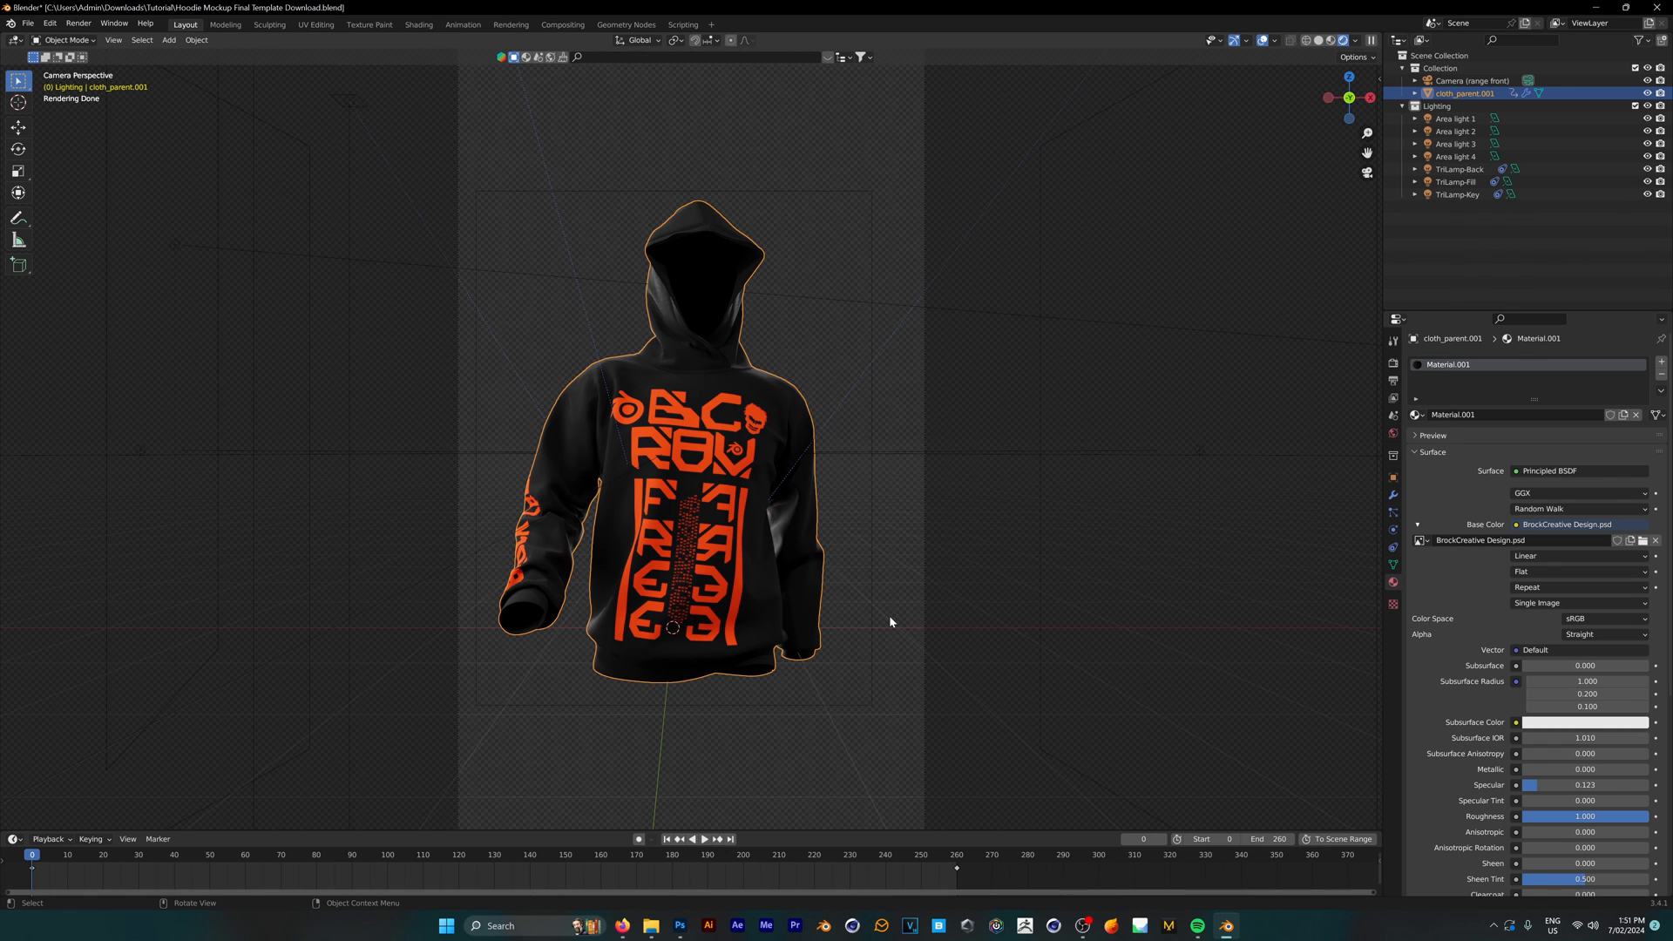
Review Output Properties, keep PNG as the frame format, and bring up the Render menu
click(1392, 381)
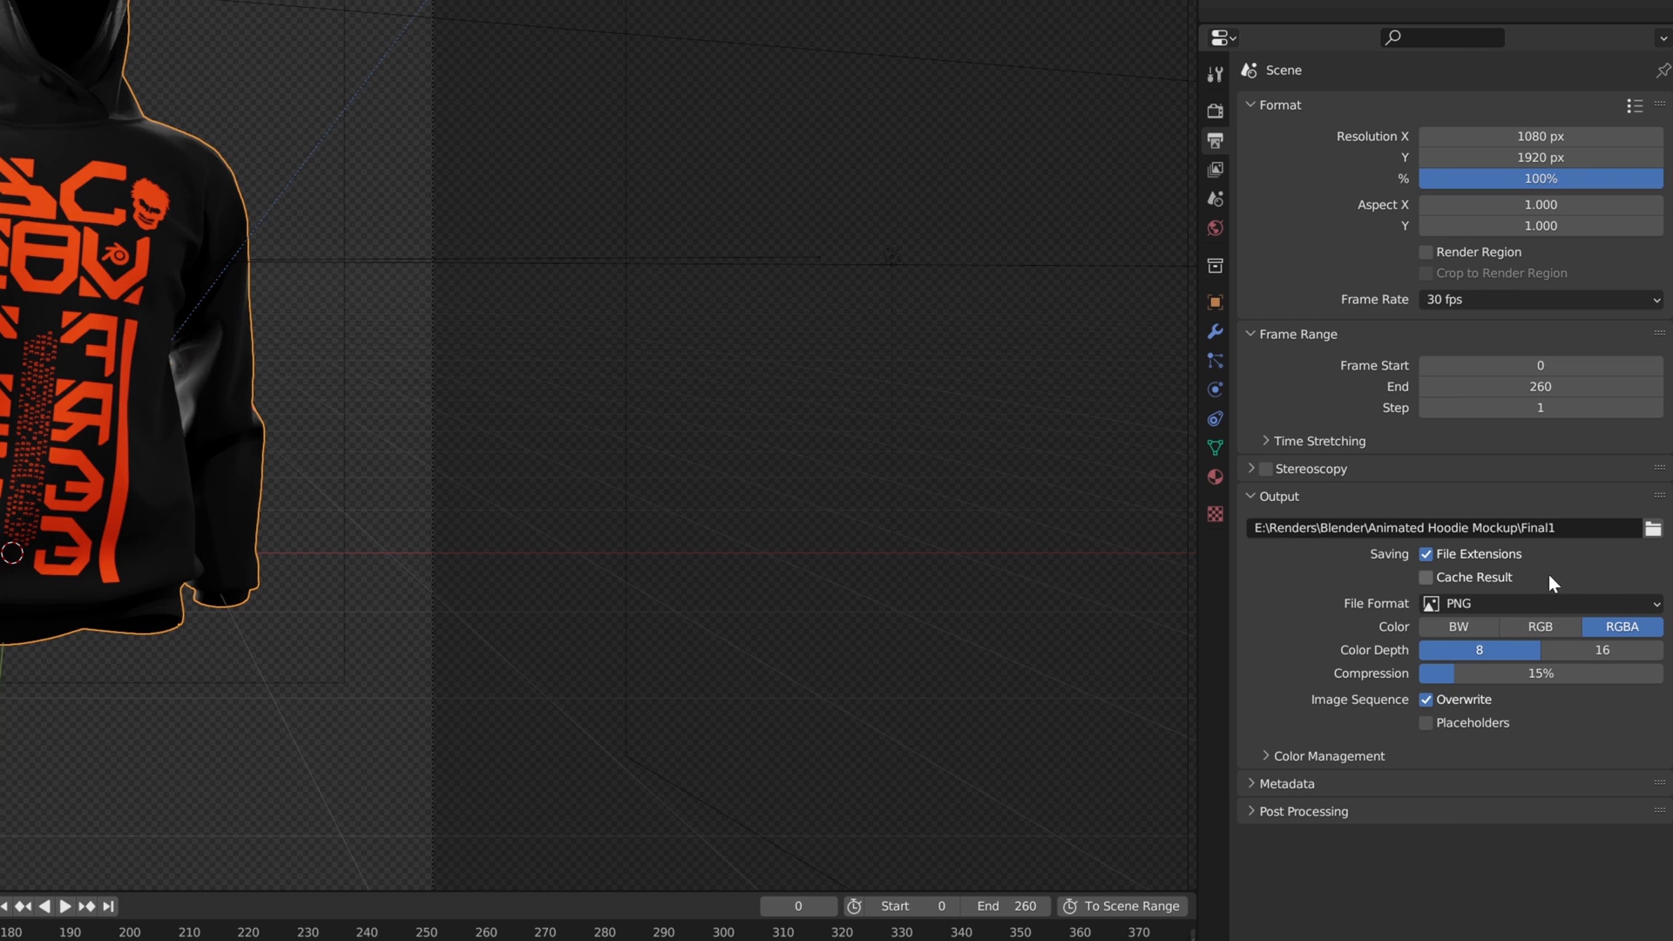
mouse_move(1567, 573)
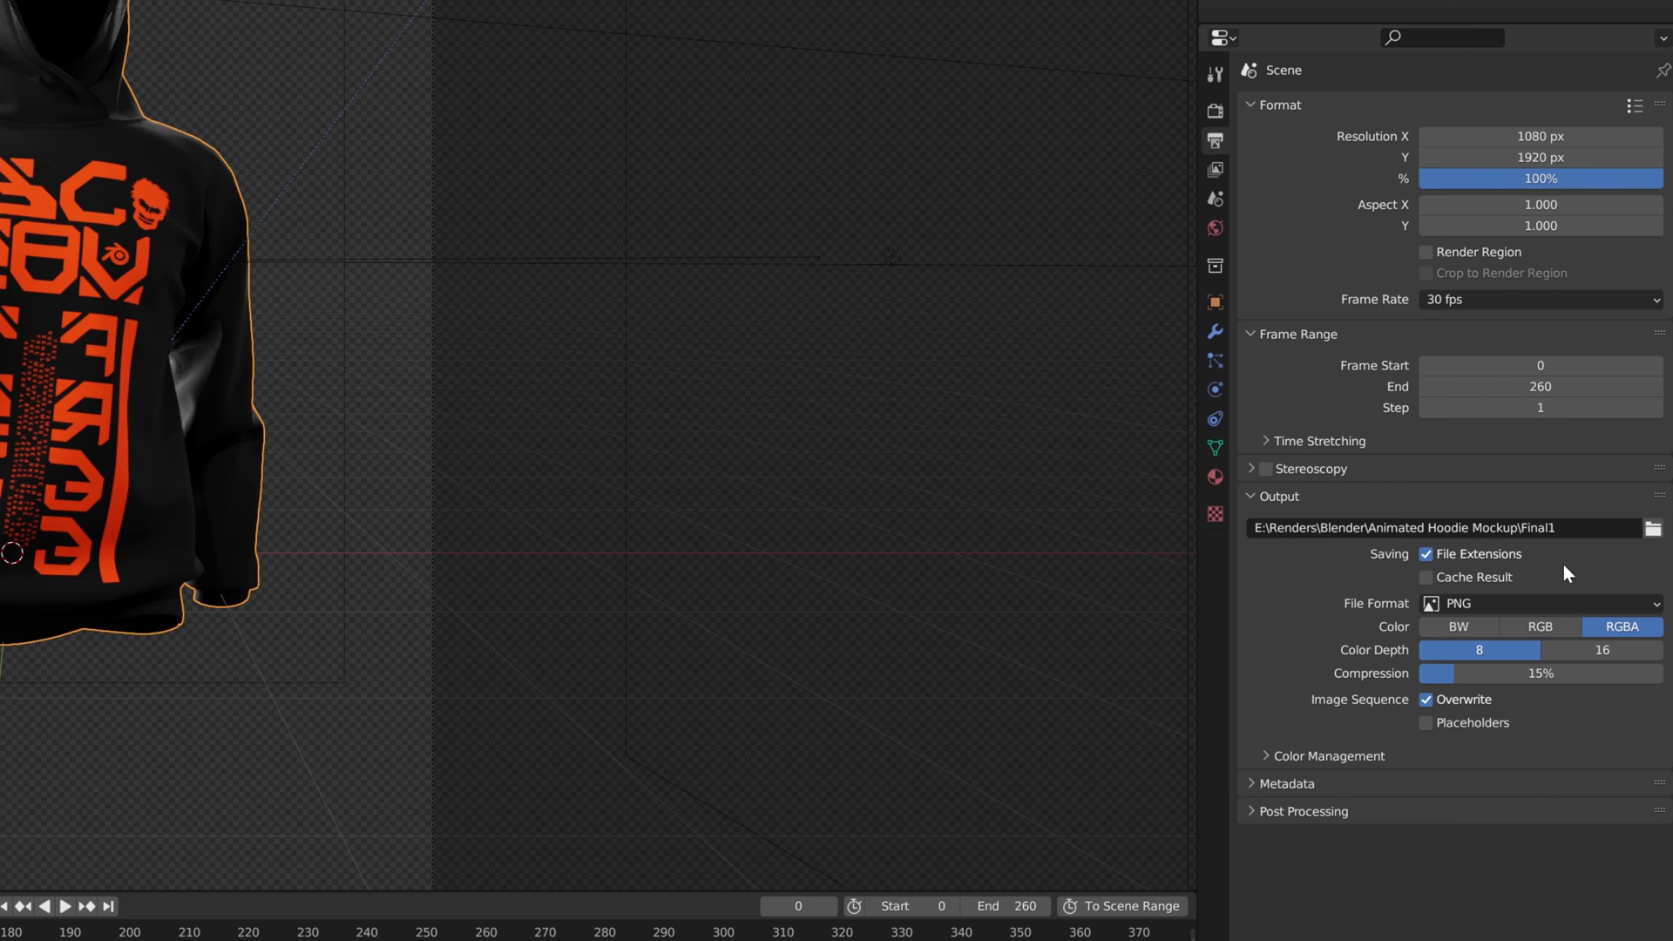
click(1538, 603)
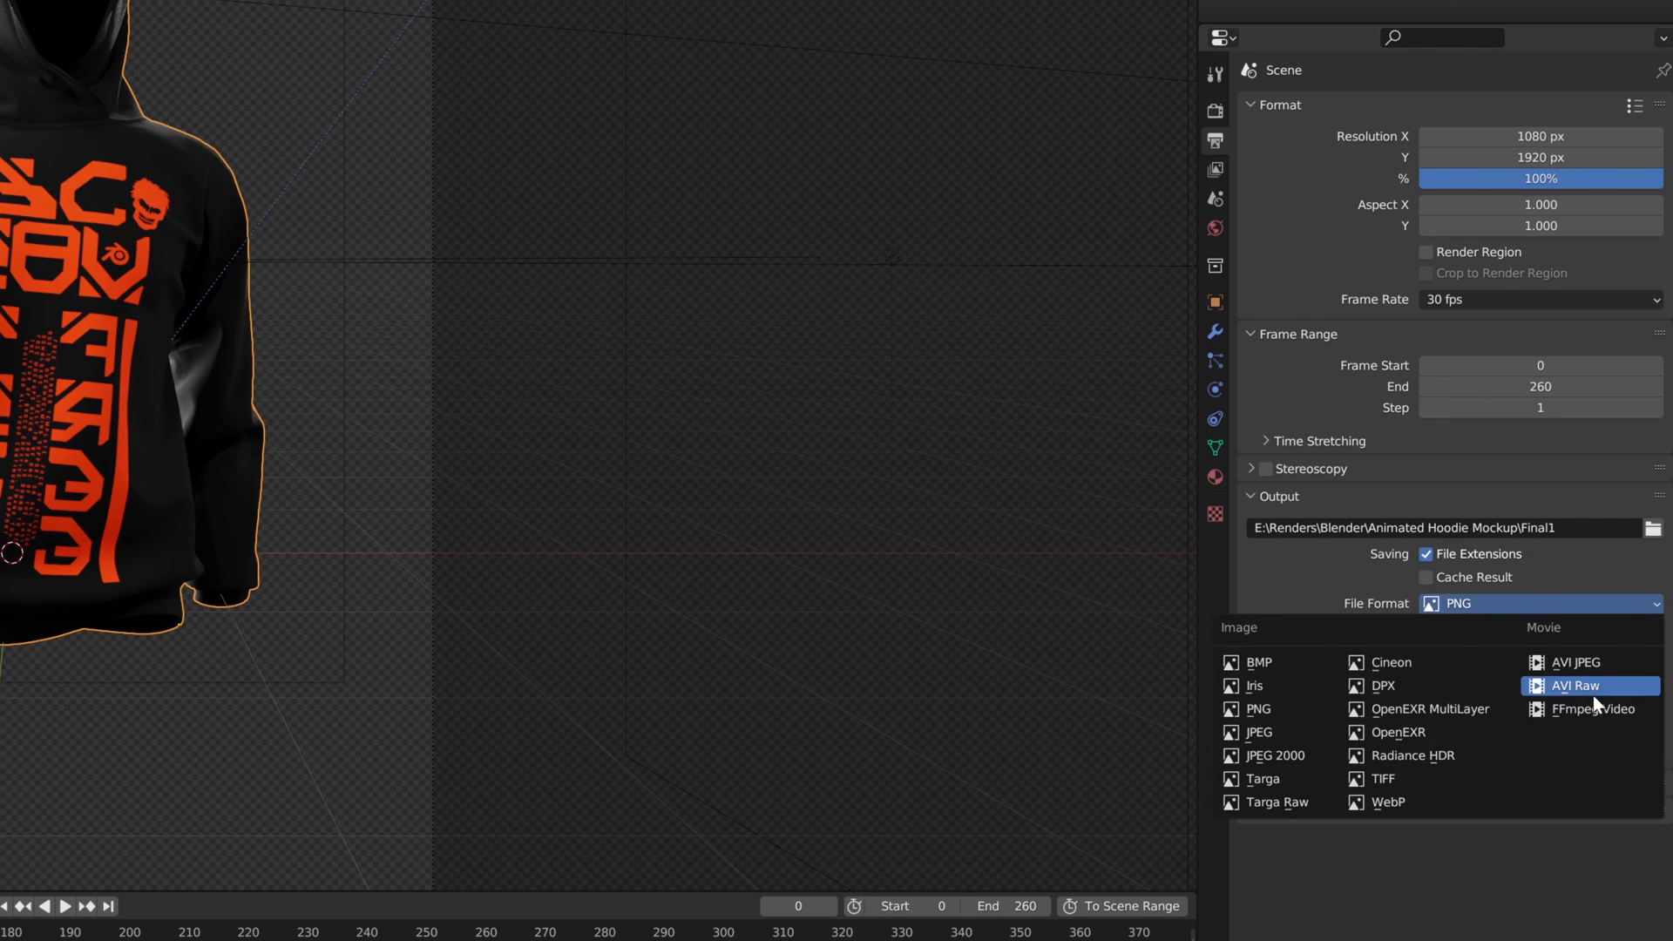
click(1256, 709)
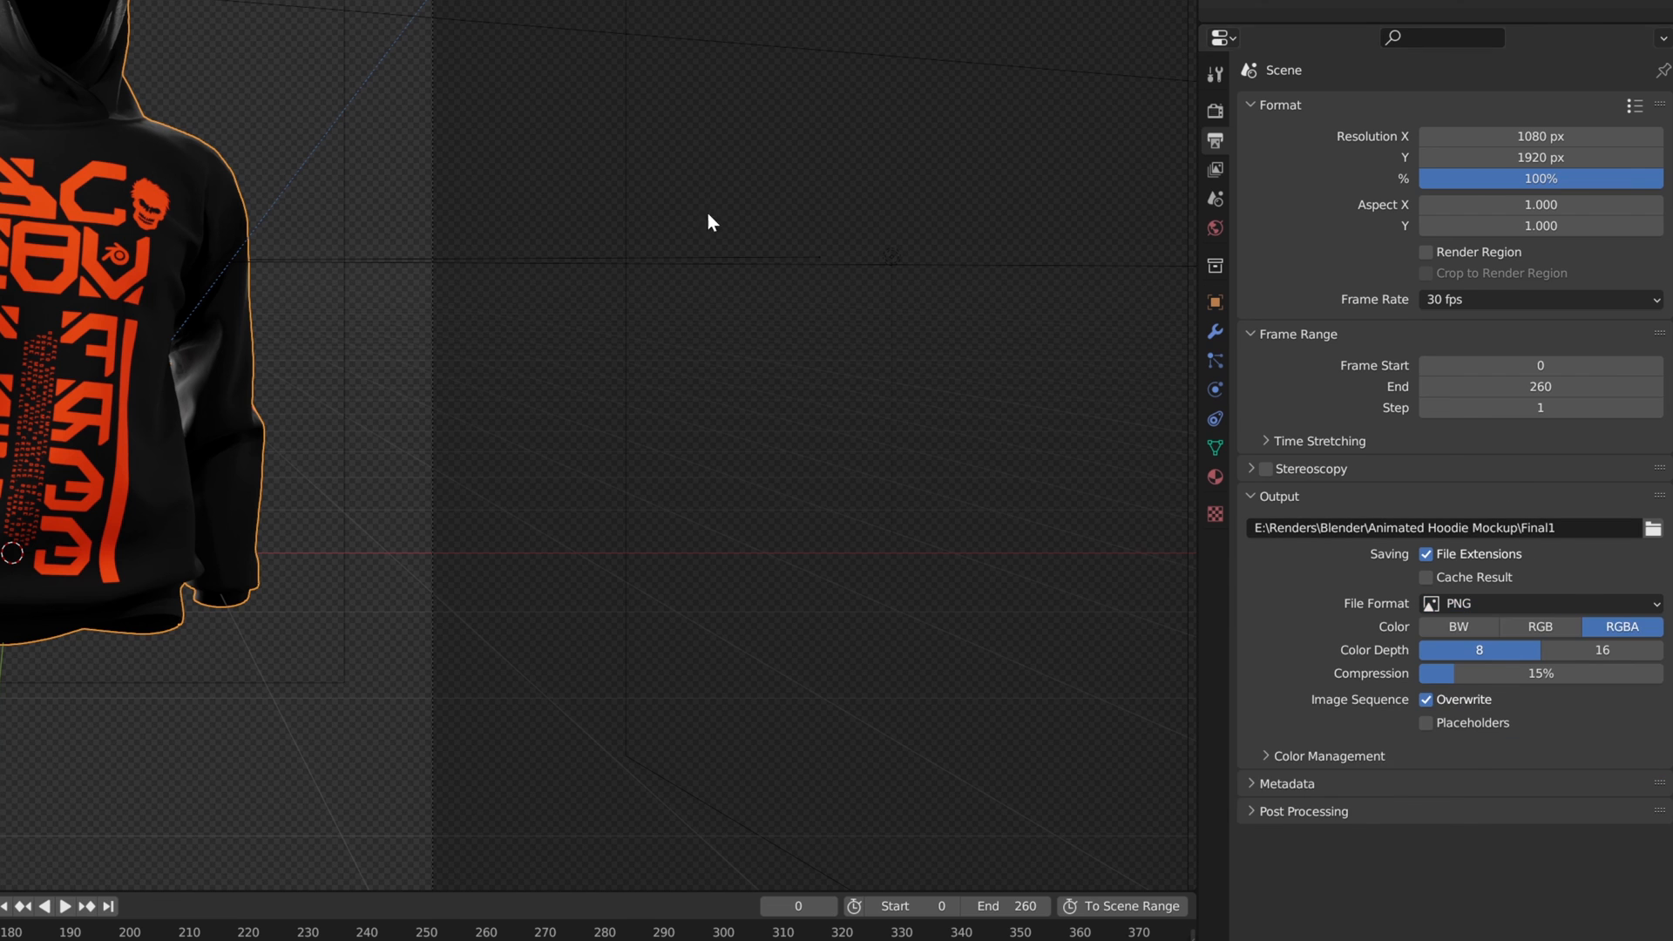
click(76, 23)
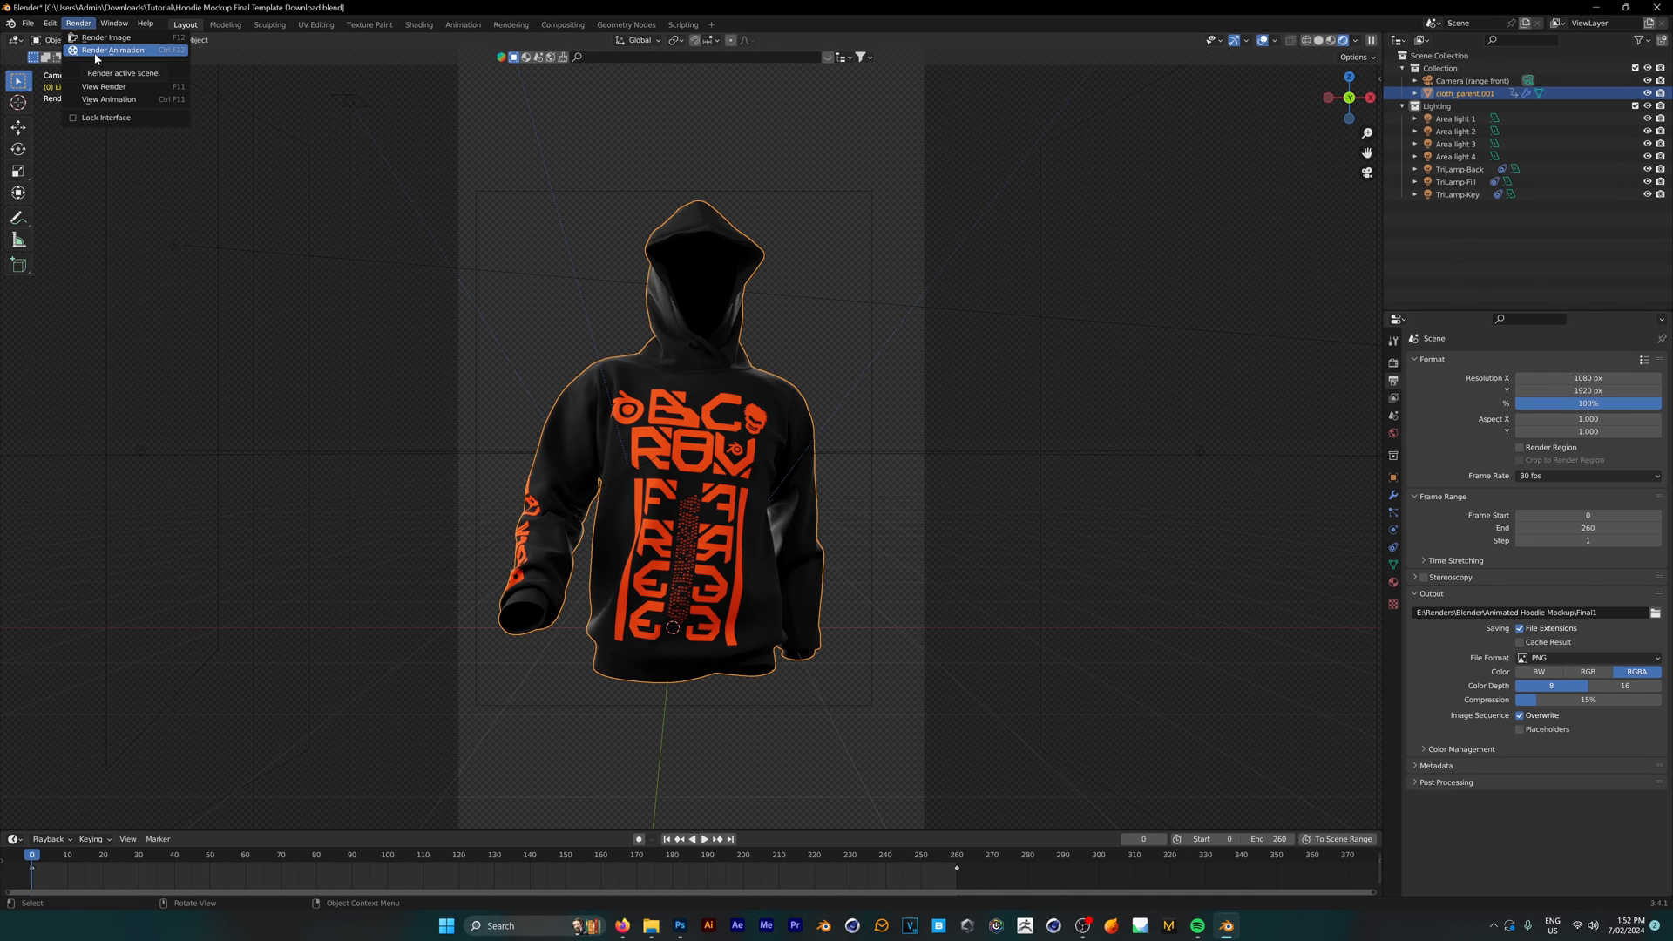